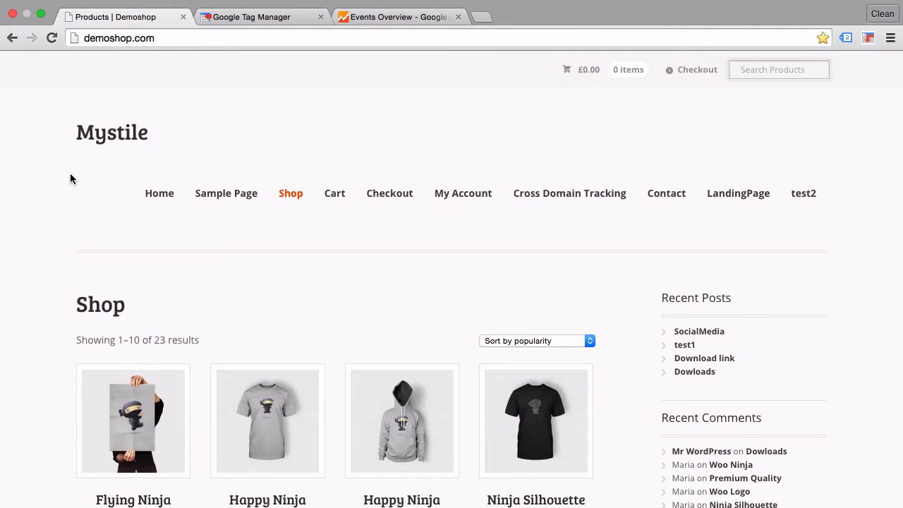
Open the Demoshop SocialMedia post from Recent Posts and follow its Facebook link
scroll("down", 3)
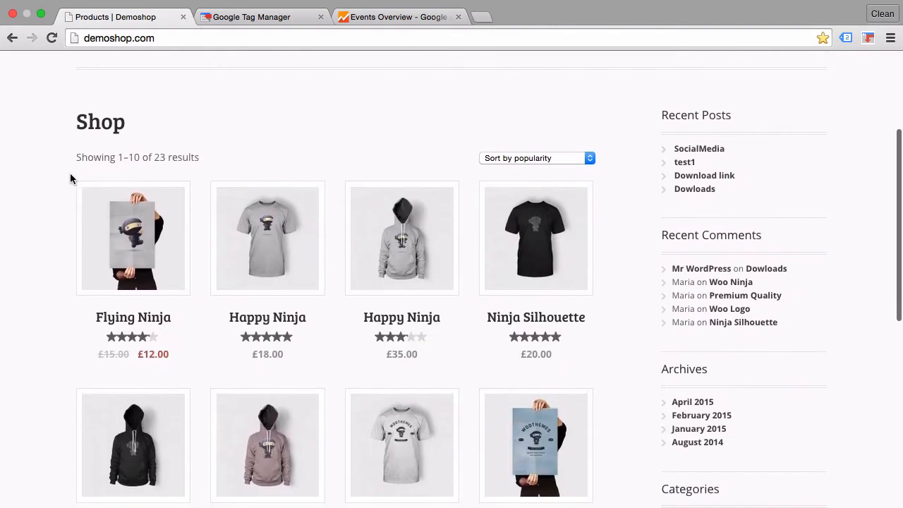
left_click(699, 148)
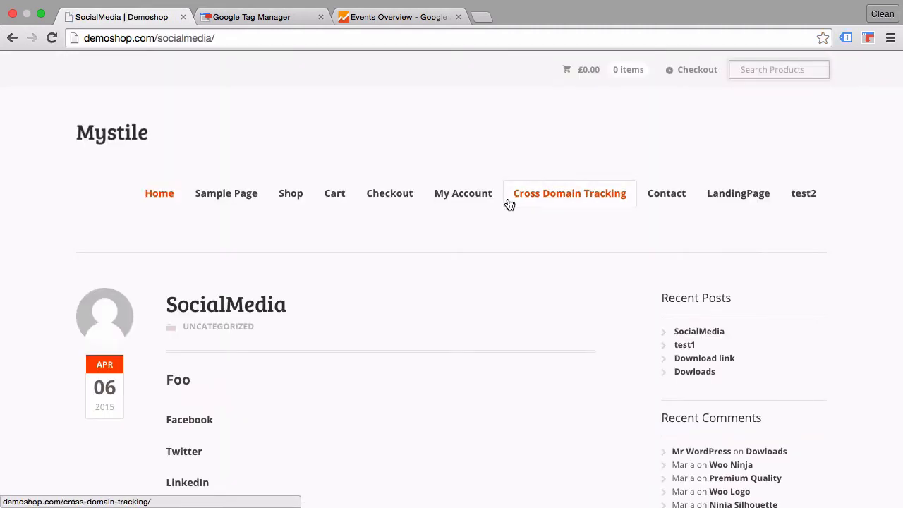
scroll("down", 3)
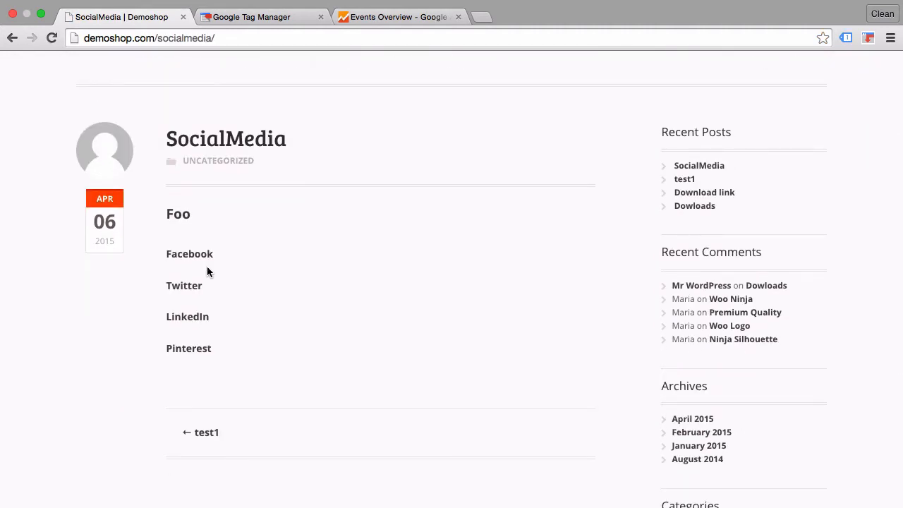
mouse_move(195, 362)
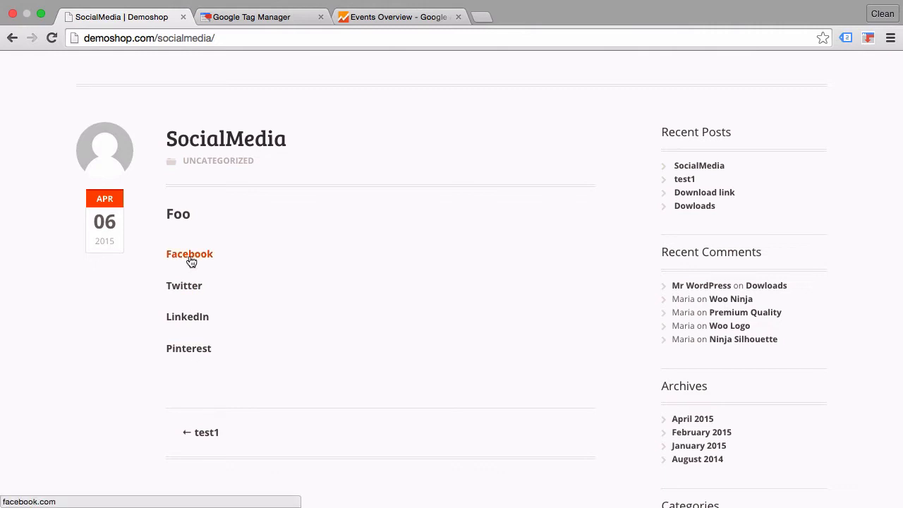
left_click(189, 254)
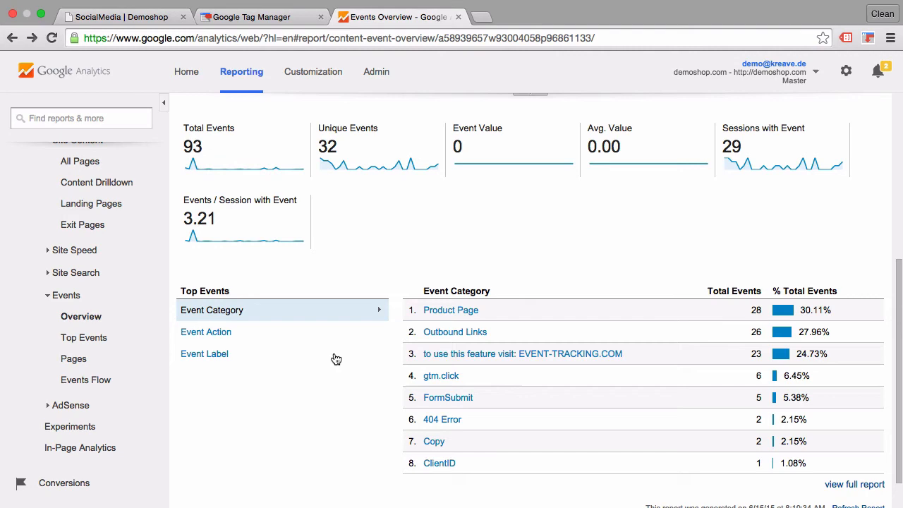
Break down the Google Analytics Outbound Links events by Event Label, then return to Tag Manager
left_click(454, 331)
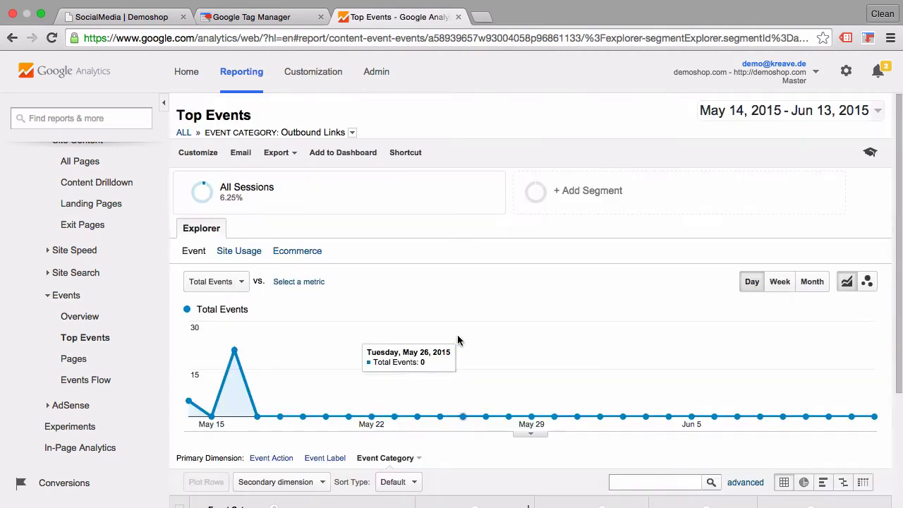
mouse_move(198, 300)
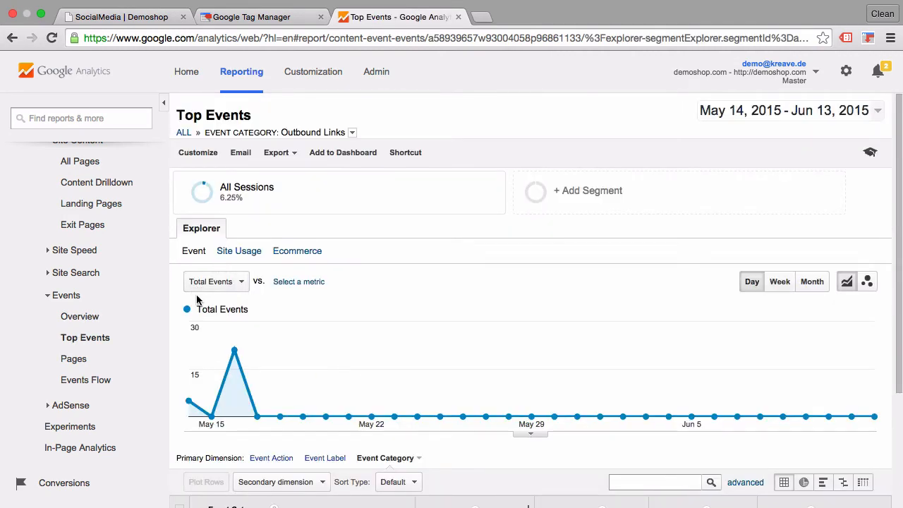
scroll("down", 3)
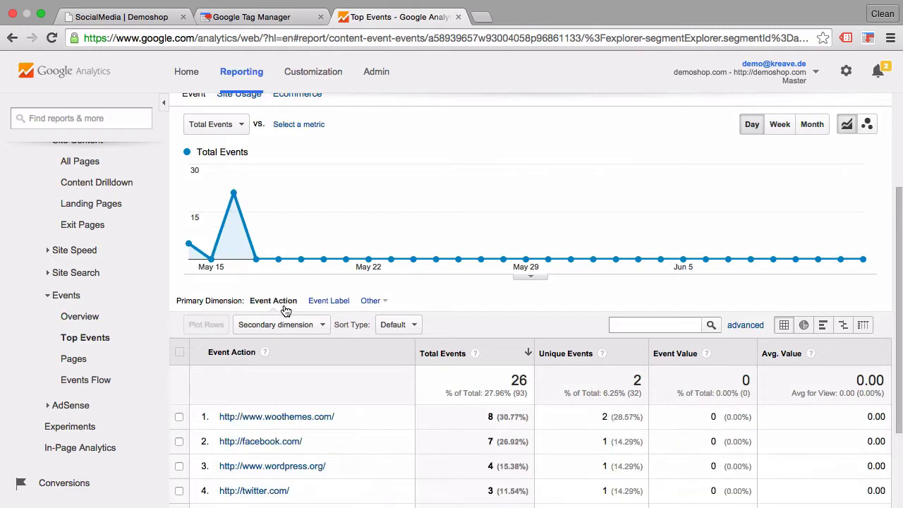
scroll("down", 3)
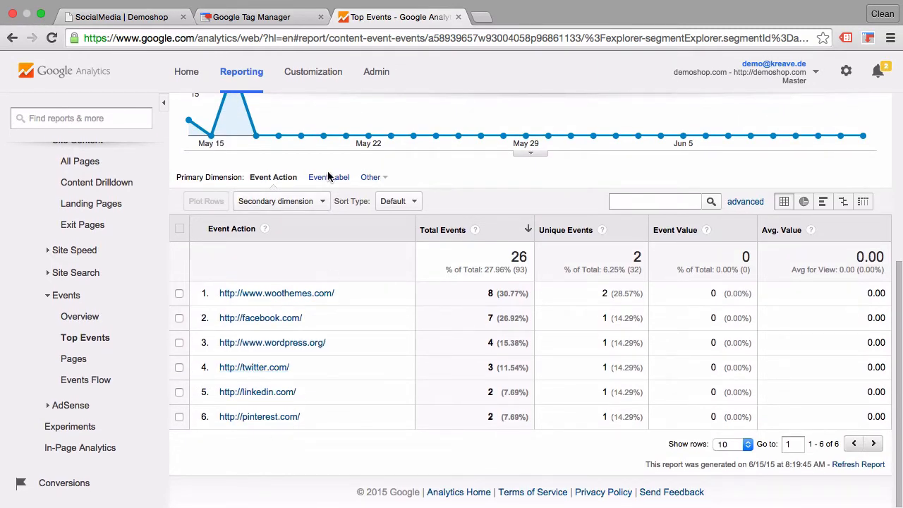
left_click(328, 177)
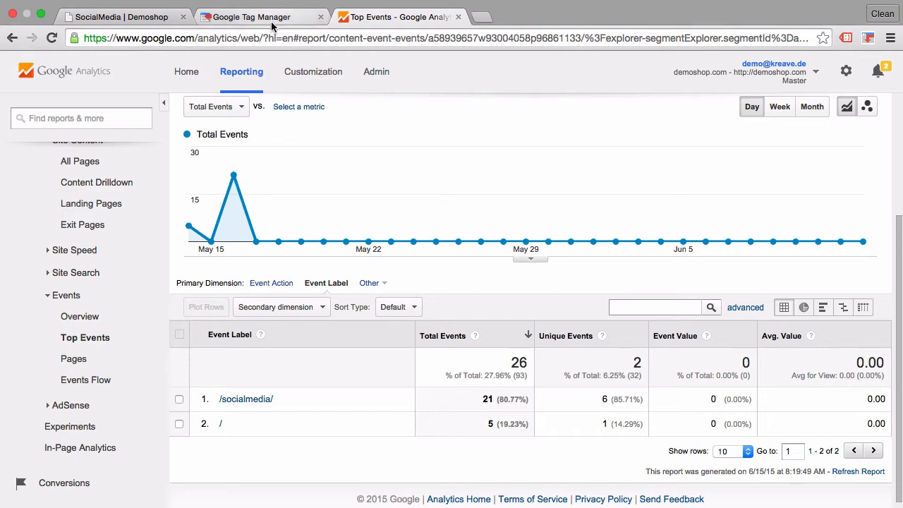
left_click(254, 16)
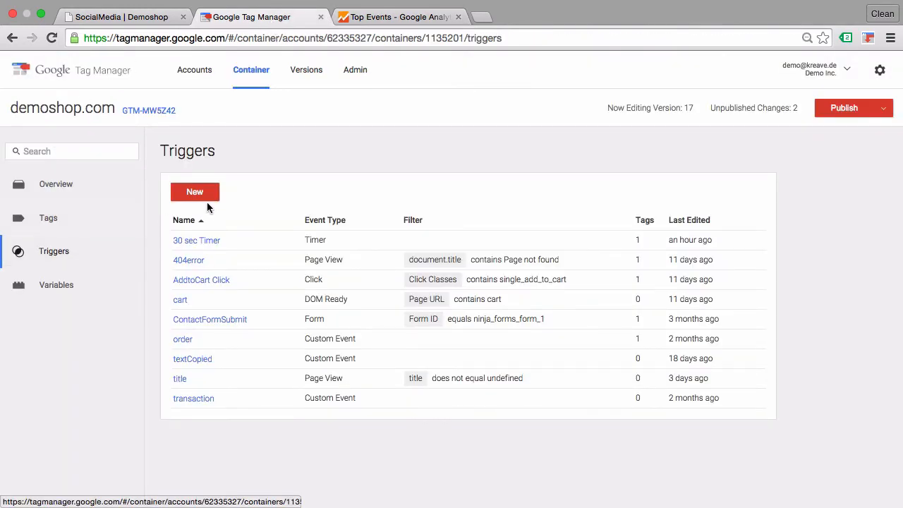
mouse_move(208, 204)
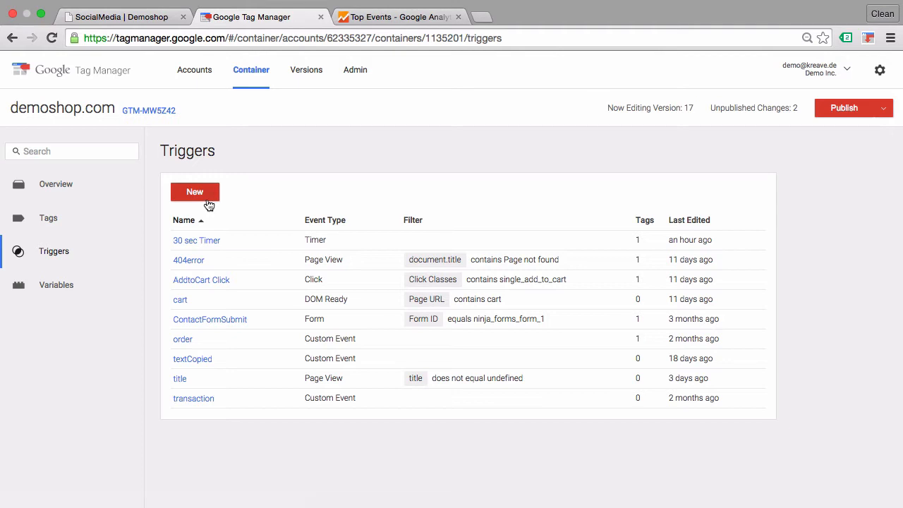
Create a new trigger named 'Outbound Link click' using the Click event
left_click(194, 192)
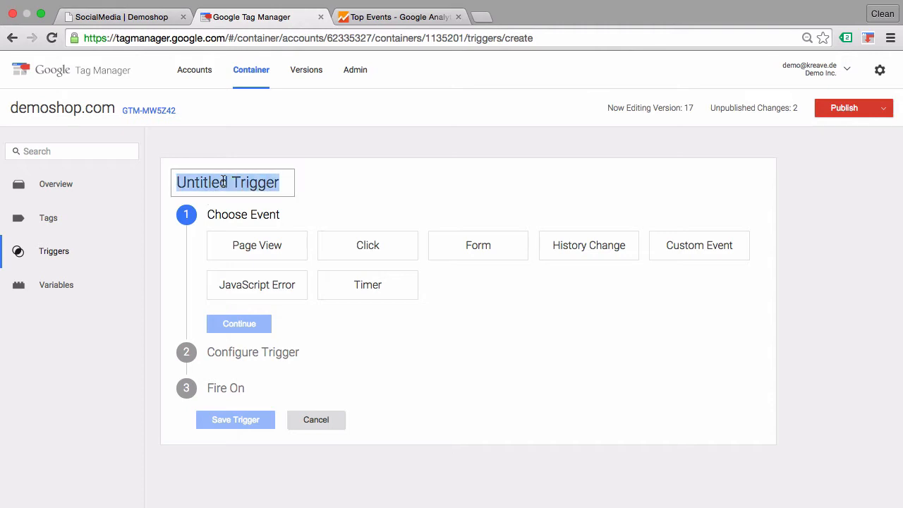
type("Outbound Link cl")
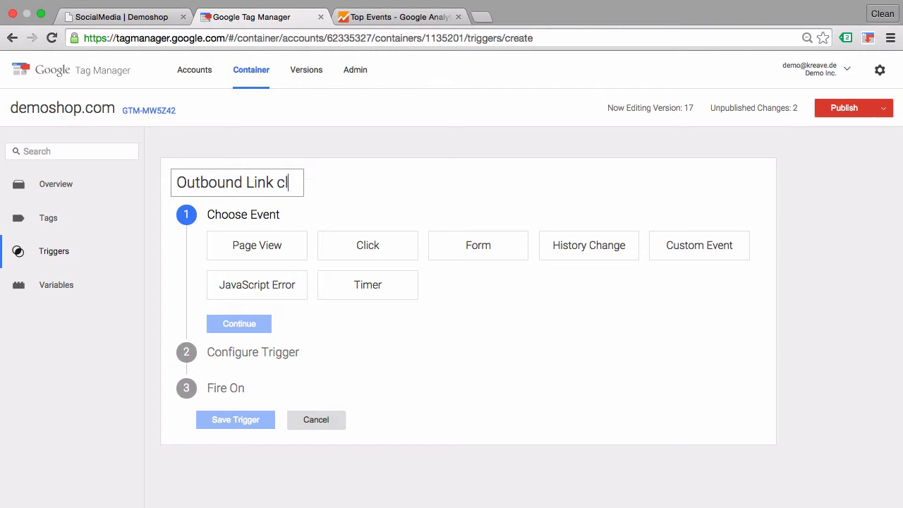
type("ick")
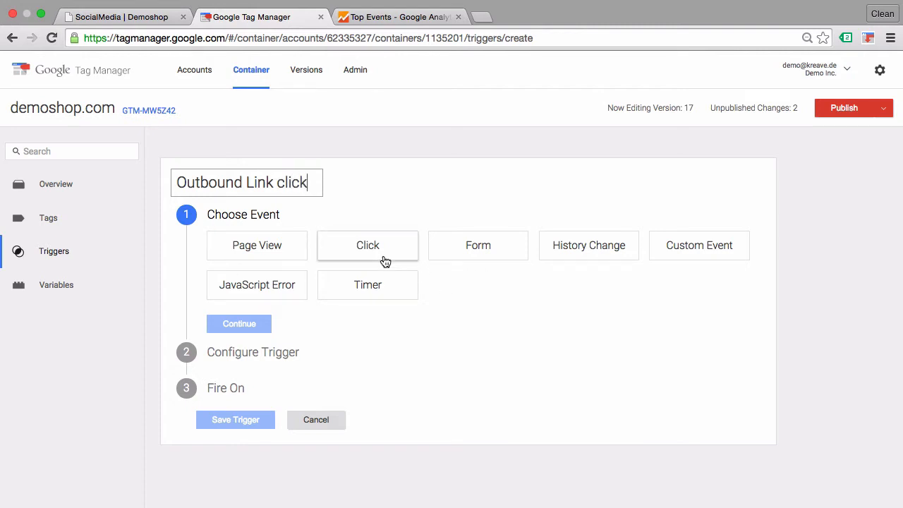
left_click(239, 323)
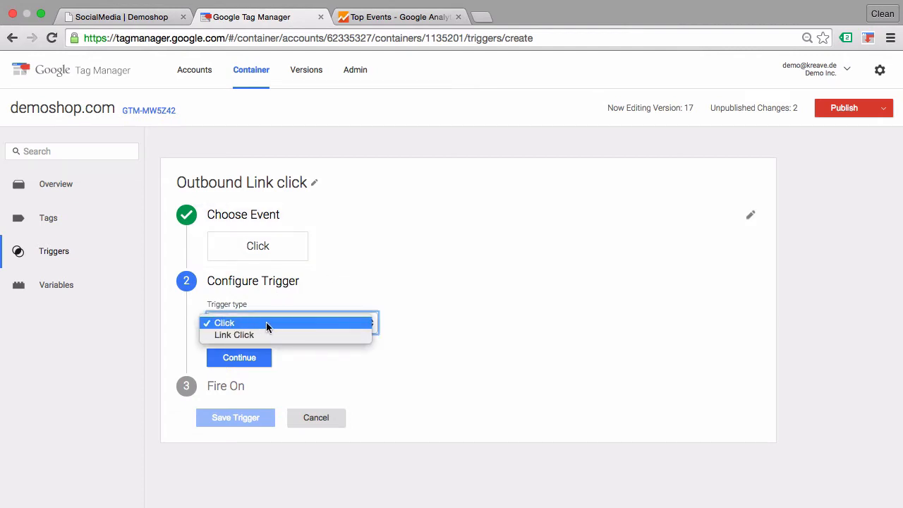
mouse_move(246, 334)
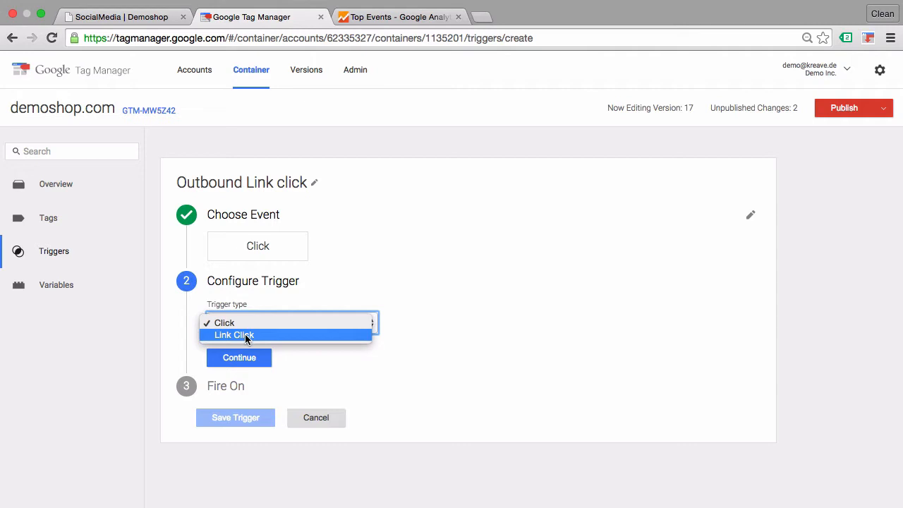
Set the trigger type to Link Click, keeping Wait for Tags 2000 ms and Check Validation
left_click(234, 335)
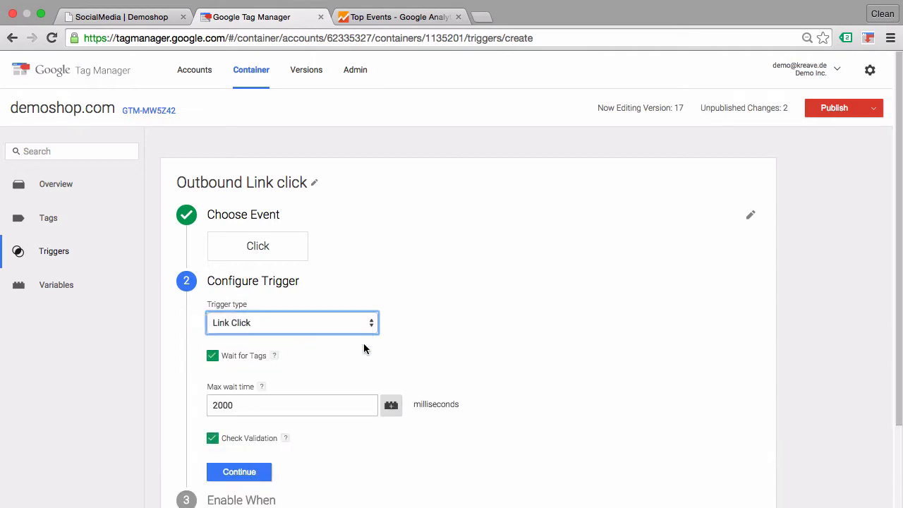
scroll("down", 3)
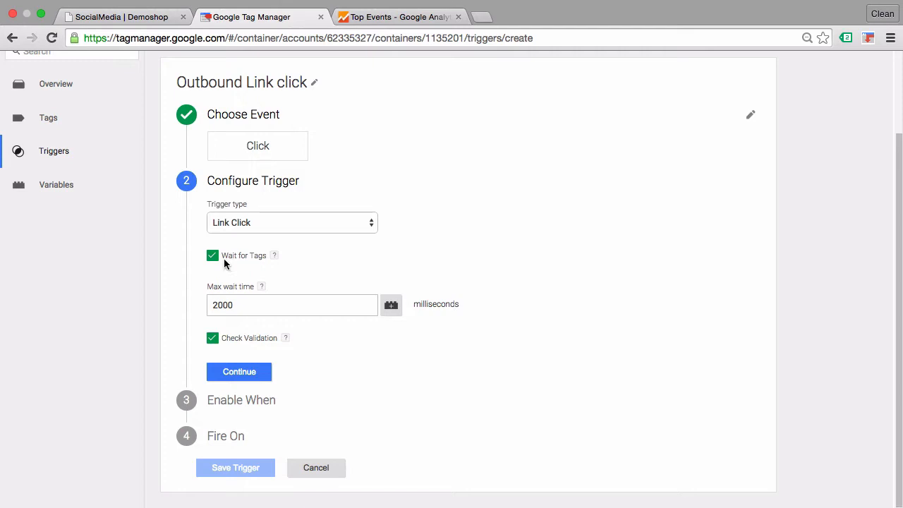
mouse_move(224, 263)
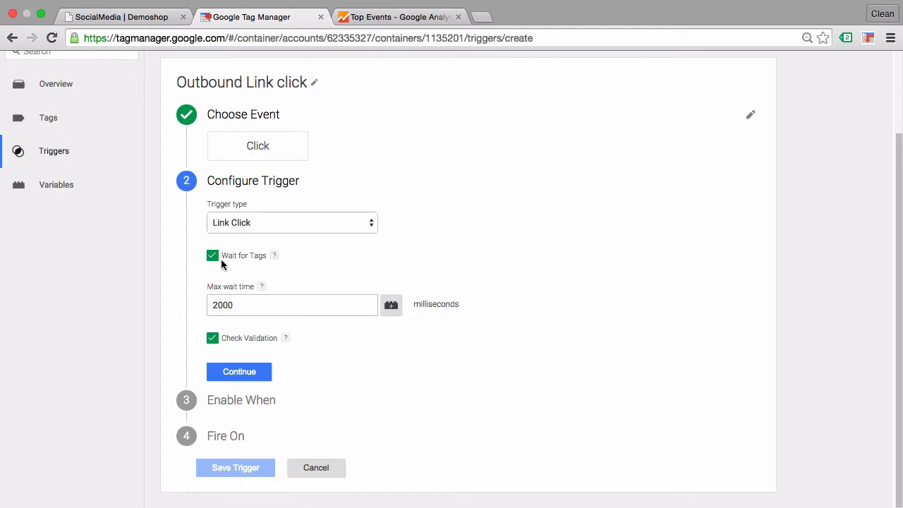
mouse_move(225, 266)
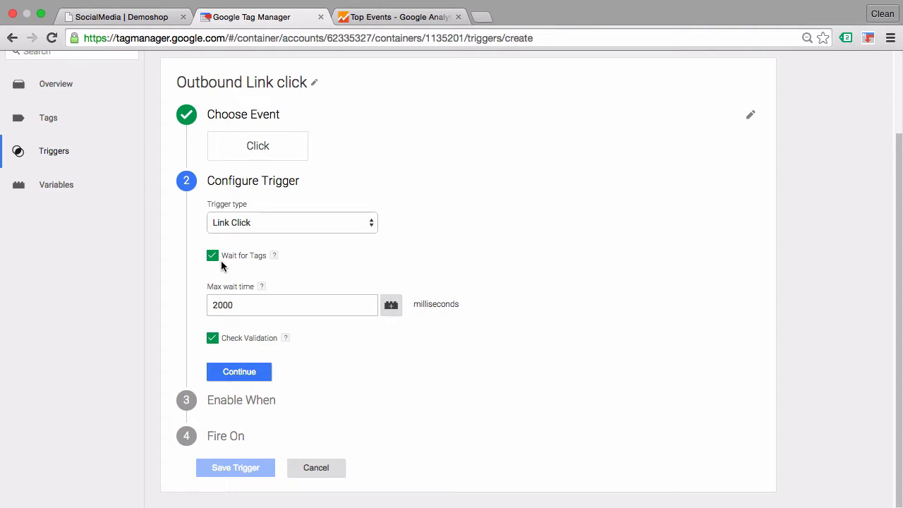
mouse_move(191, 324)
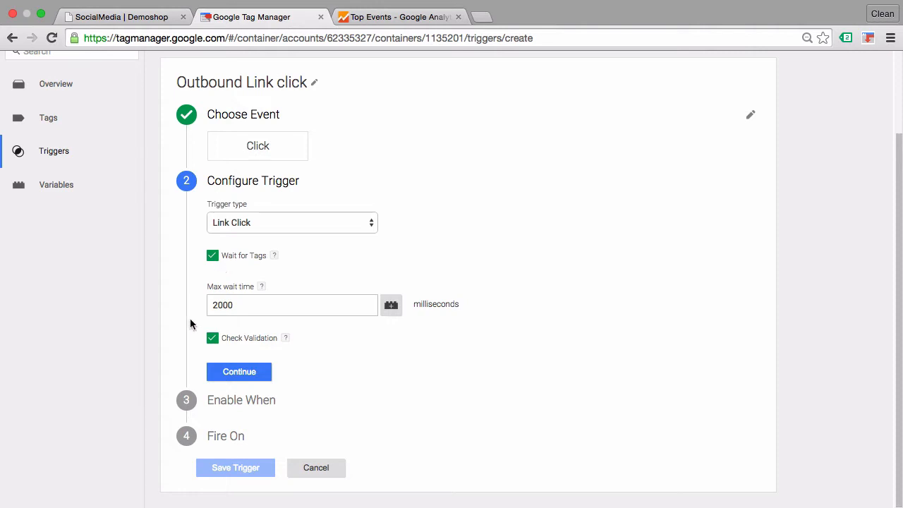
mouse_move(221, 322)
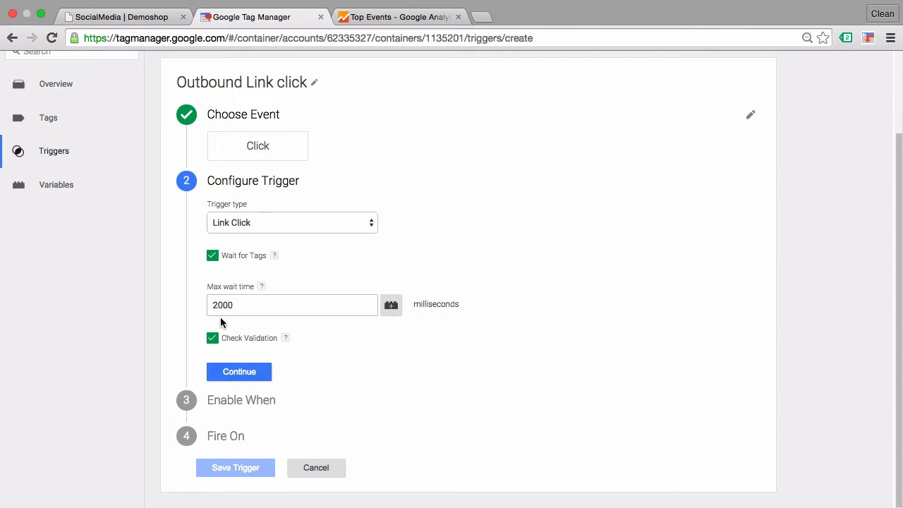
mouse_move(155, 329)
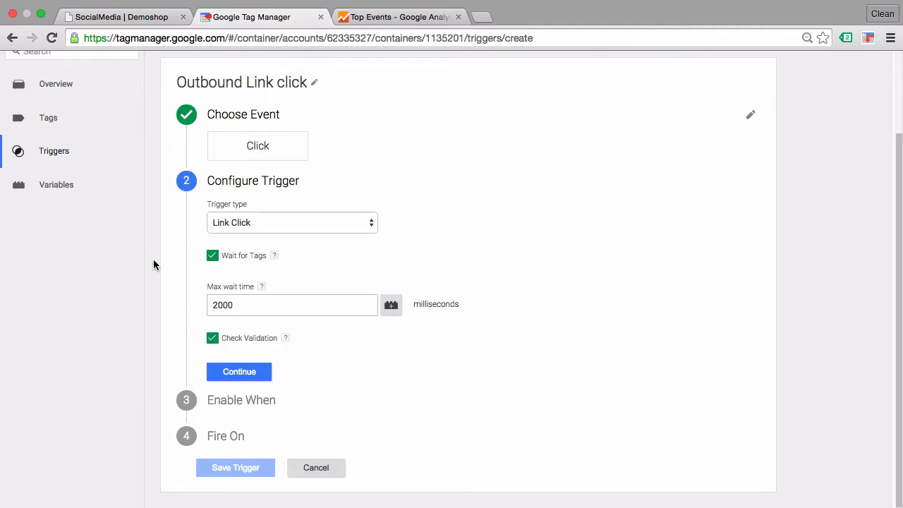
mouse_move(187, 323)
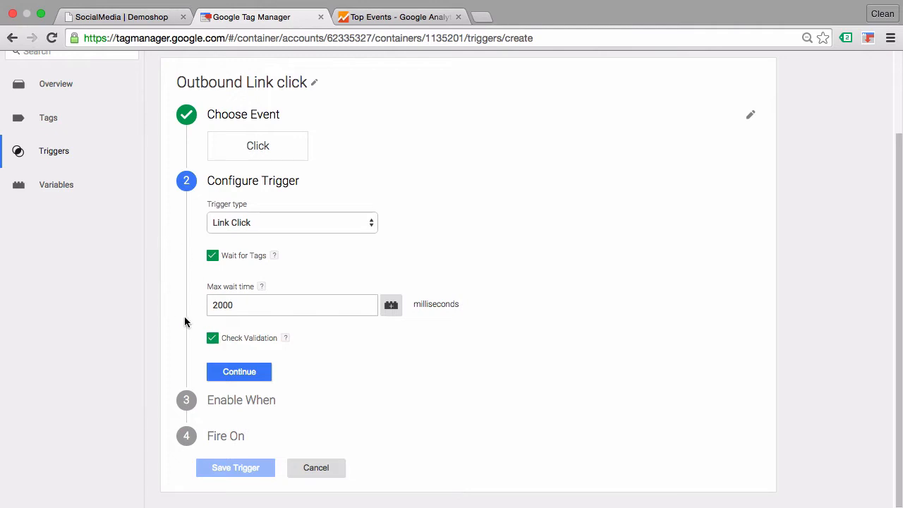
mouse_move(190, 280)
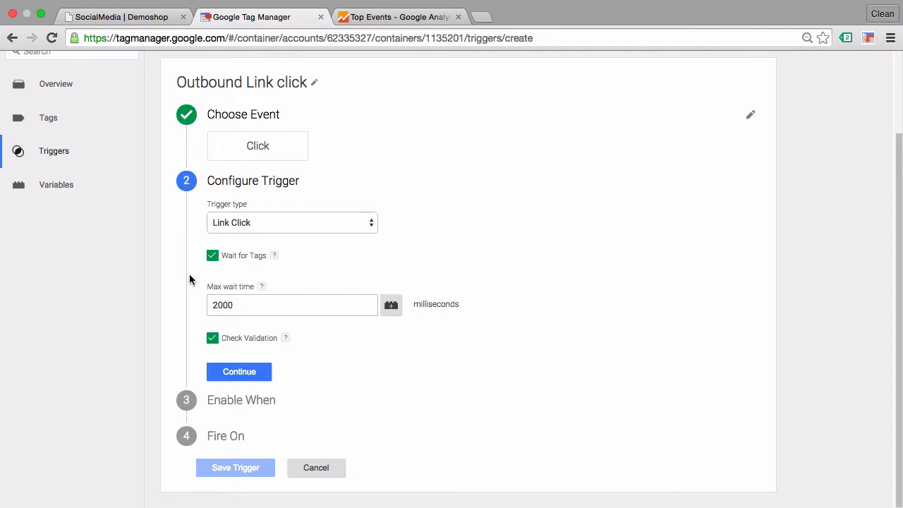
mouse_move(202, 274)
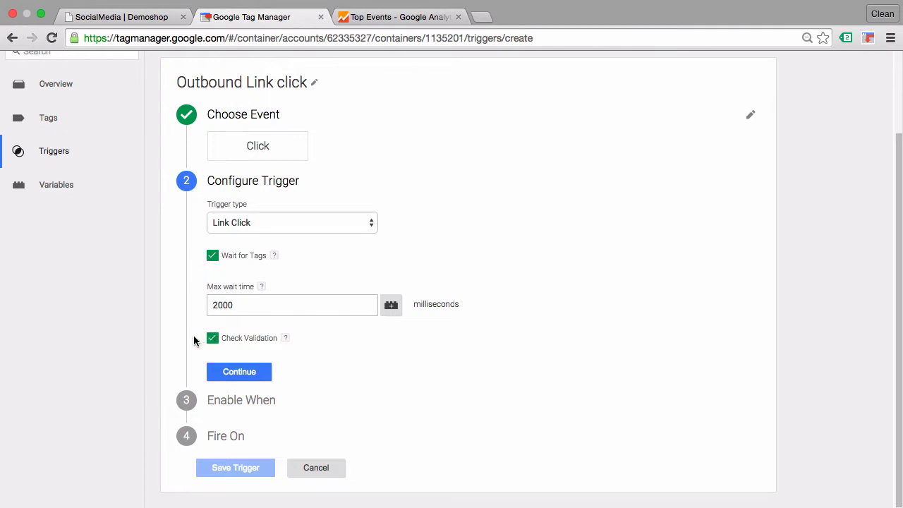
mouse_move(196, 340)
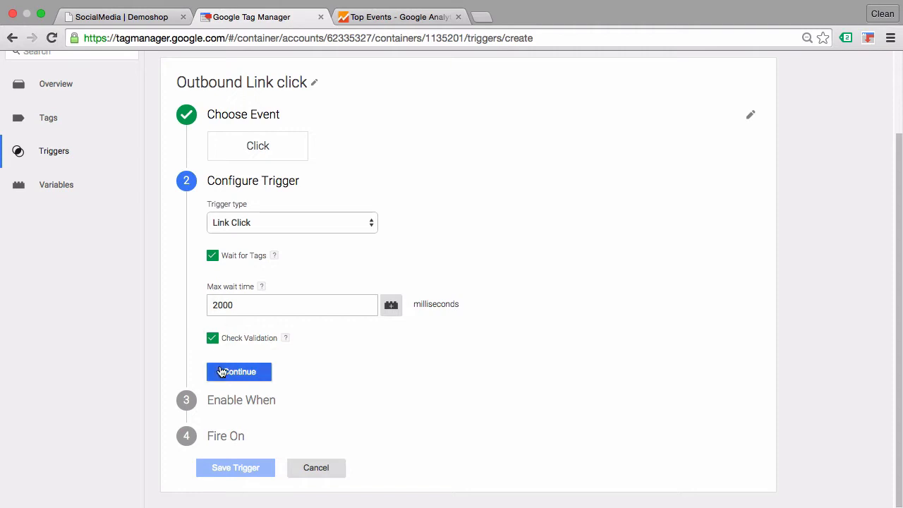
Enable the trigger when Page URL matches RegEx '.*'
left_click(239, 372)
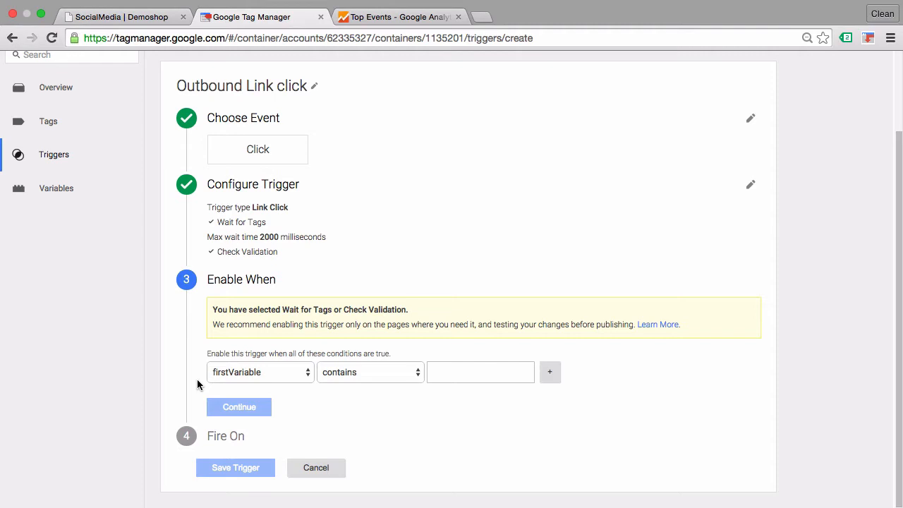
mouse_move(245, 375)
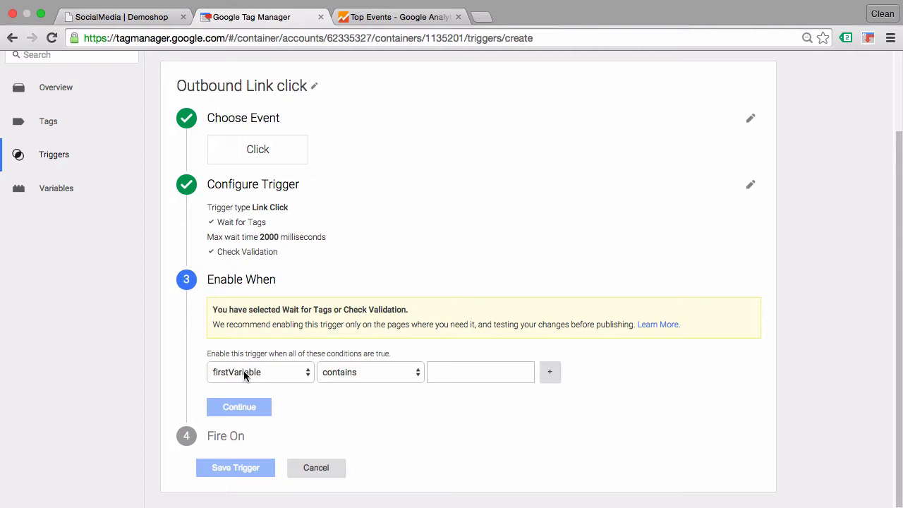
left_click(260, 372)
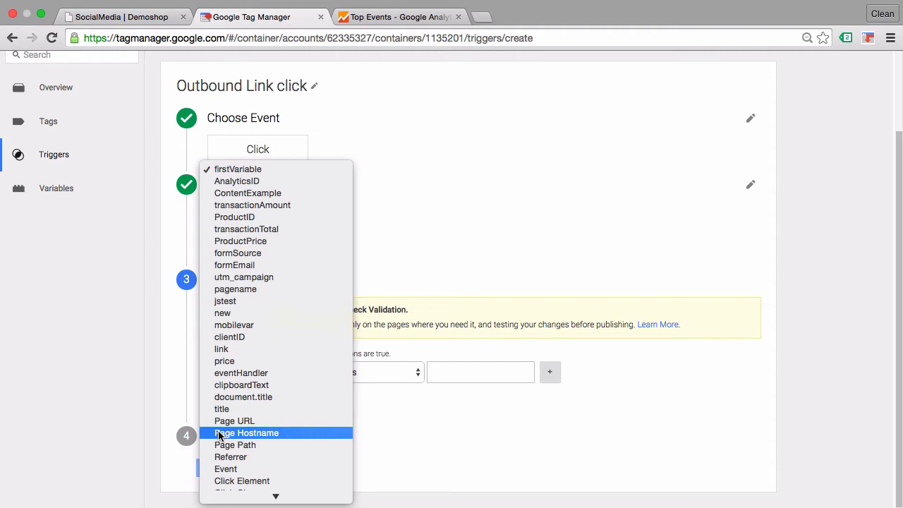
mouse_move(233, 421)
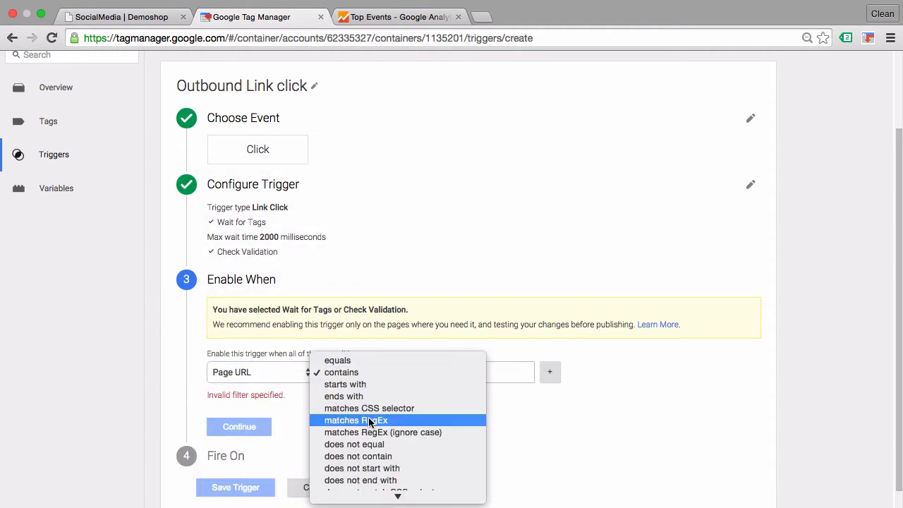
left_click(355, 420)
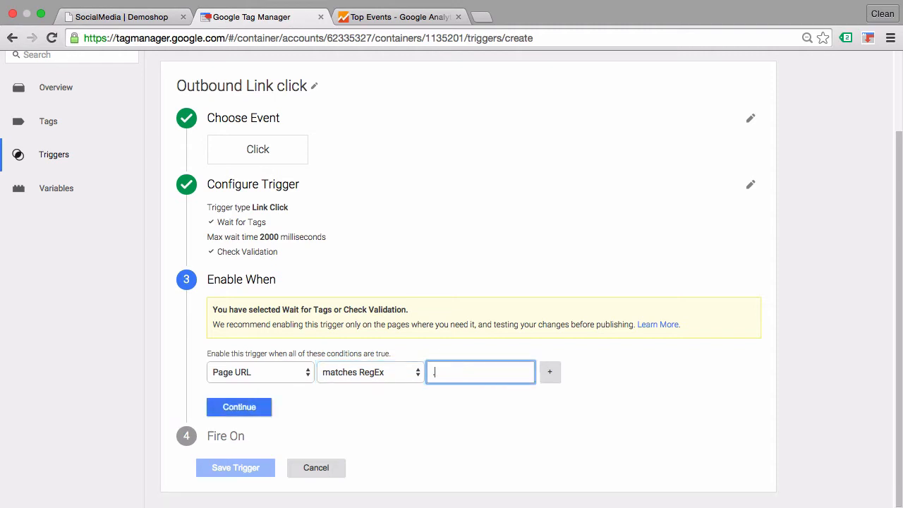
type(".*")
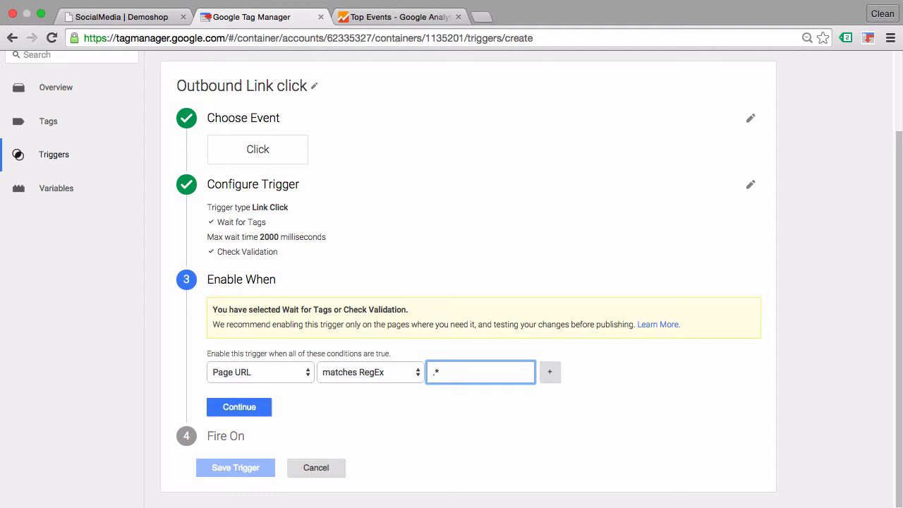
left_click(239, 408)
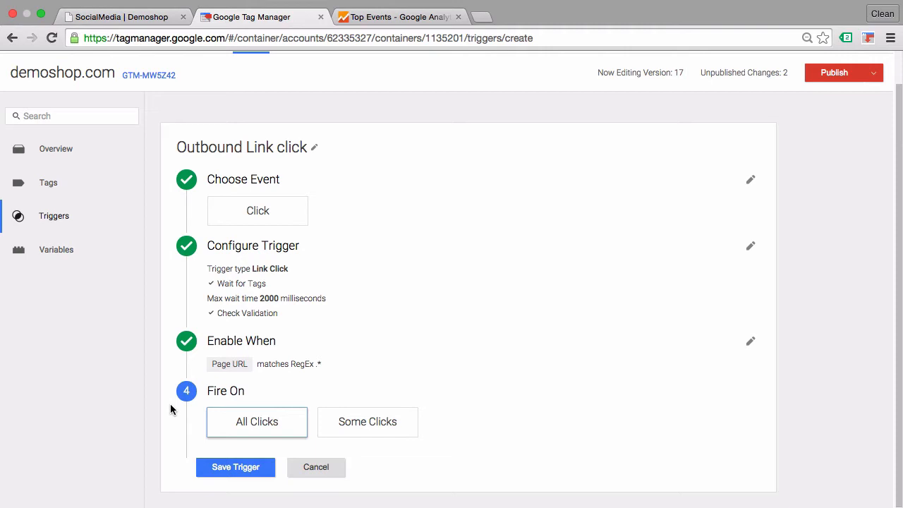
mouse_move(296, 399)
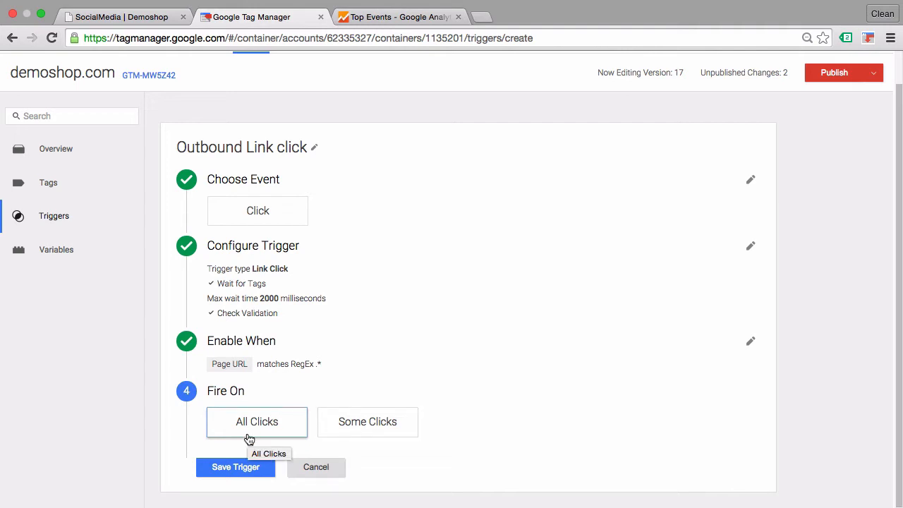
Set Fire On back to All Clicks and save the Outbound Link click trigger
left_click(367, 421)
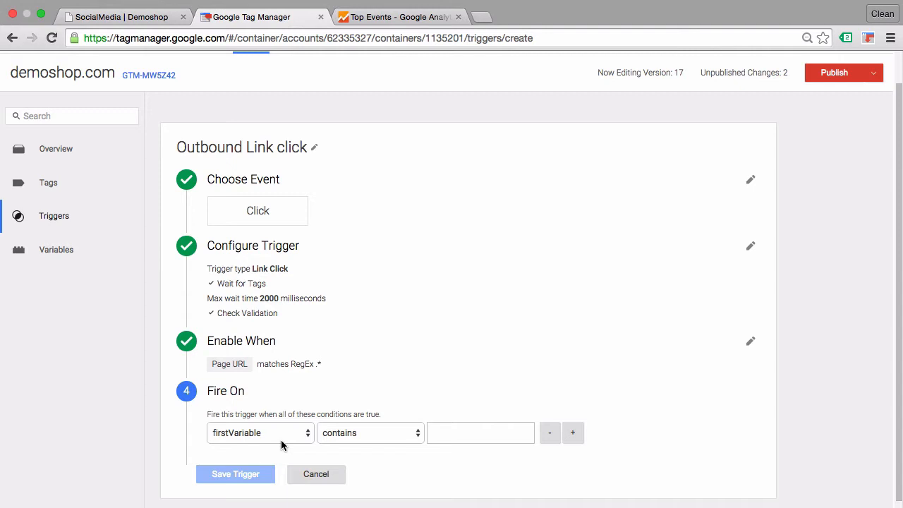
mouse_move(350, 421)
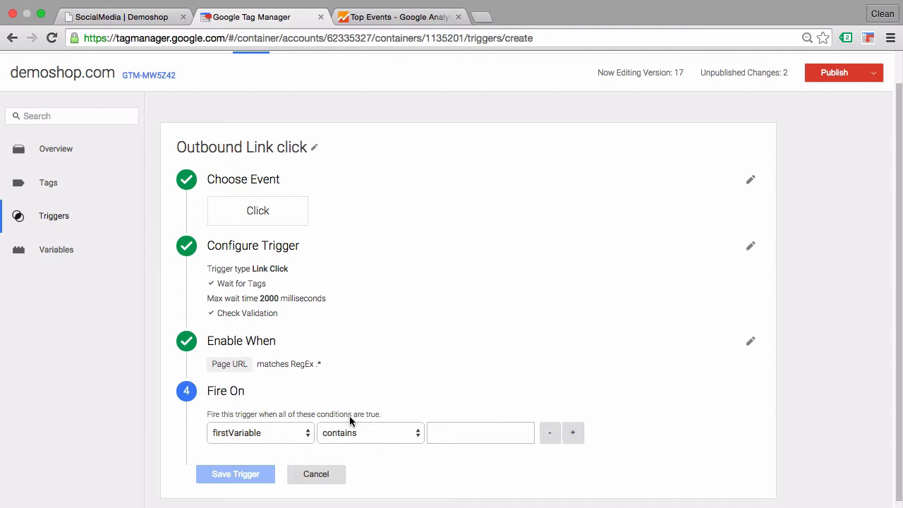
left_click(256, 421)
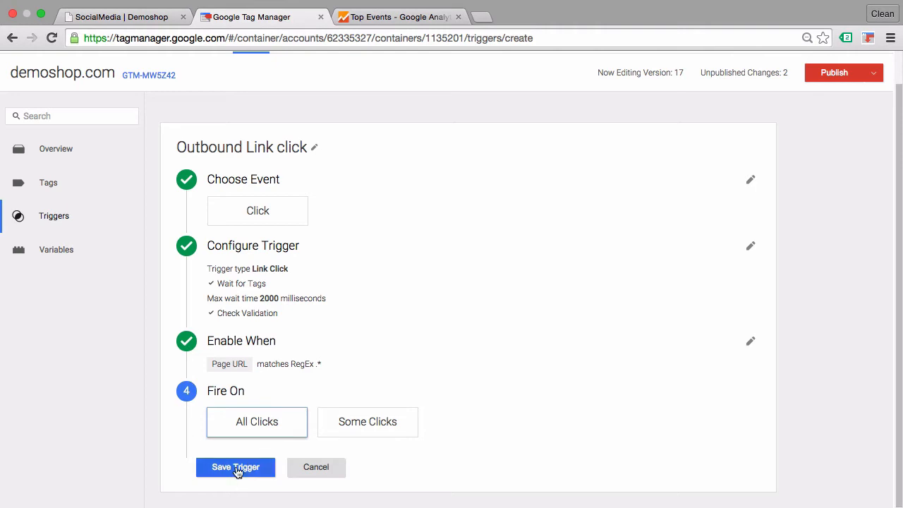
left_click(235, 467)
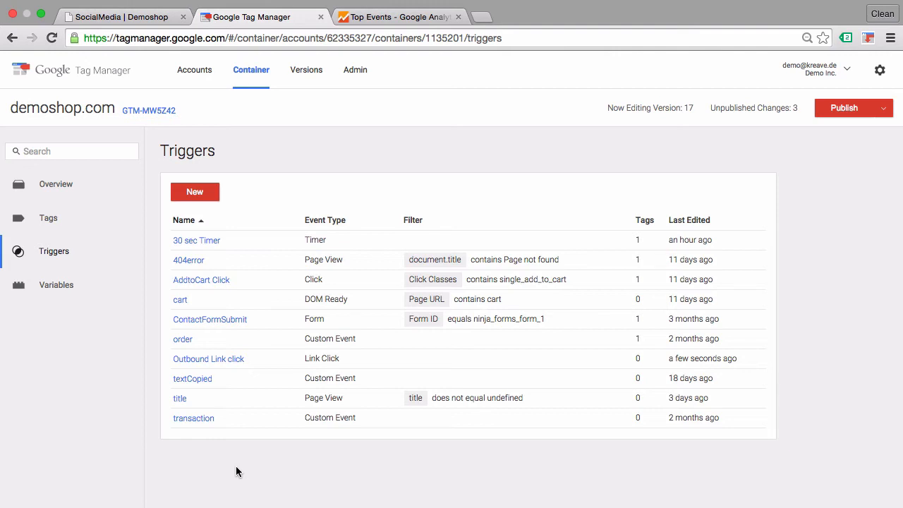
Review the Variables page to confirm the built-in Click variables are enabled
left_click(55, 284)
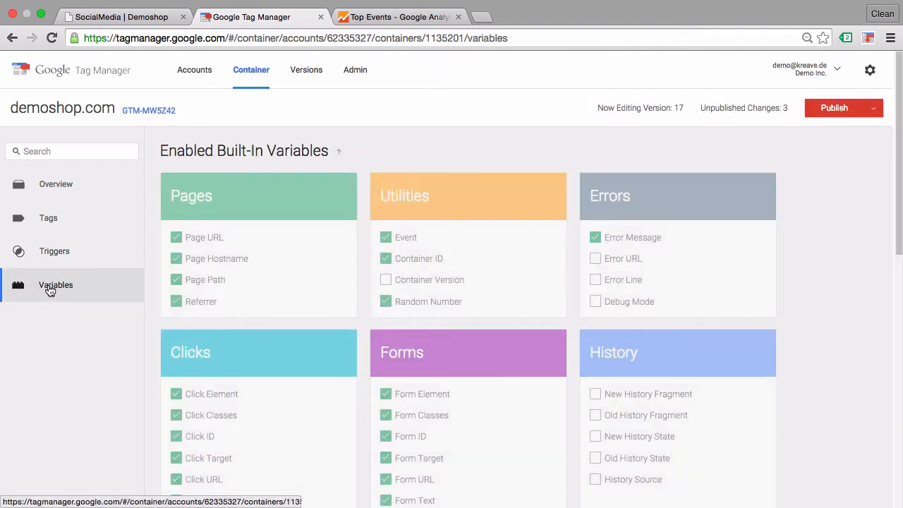
scroll("down", 3)
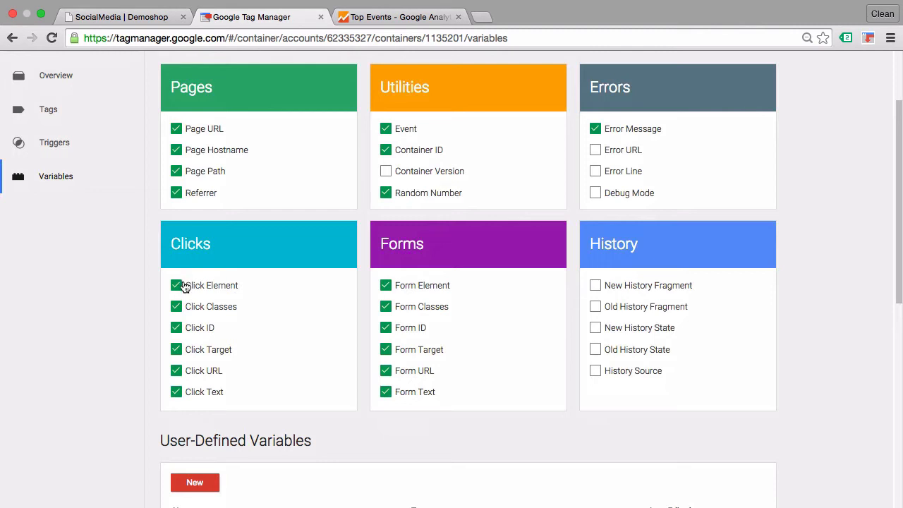
mouse_move(307, 251)
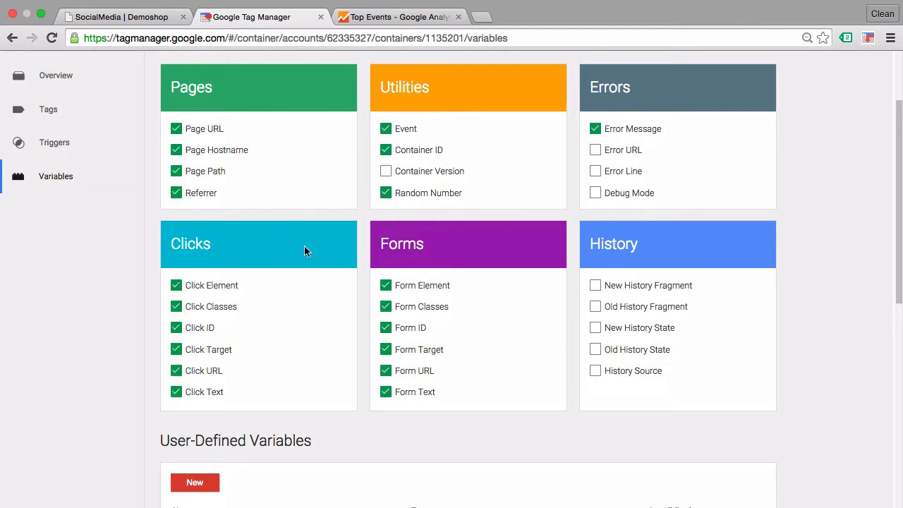
mouse_move(317, 358)
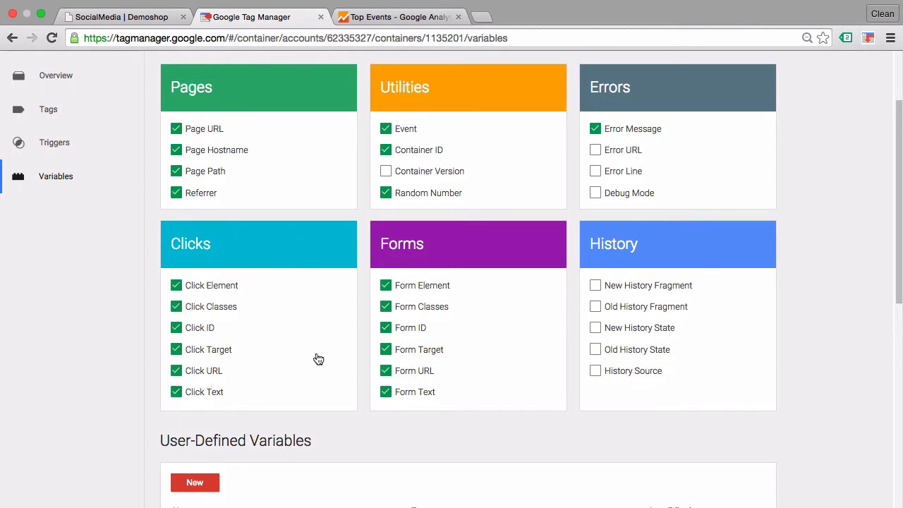
mouse_move(205, 281)
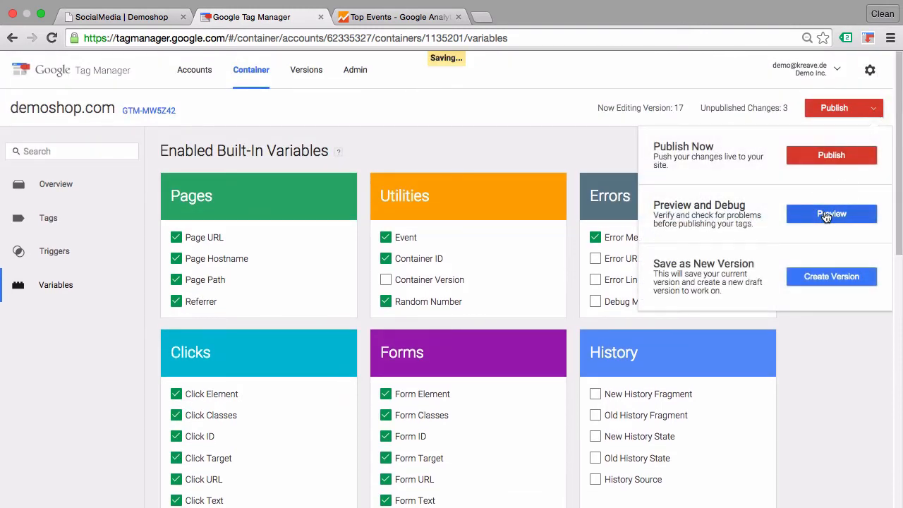
Launch preview mode for the container from the Publish dropdown
left_click(831, 214)
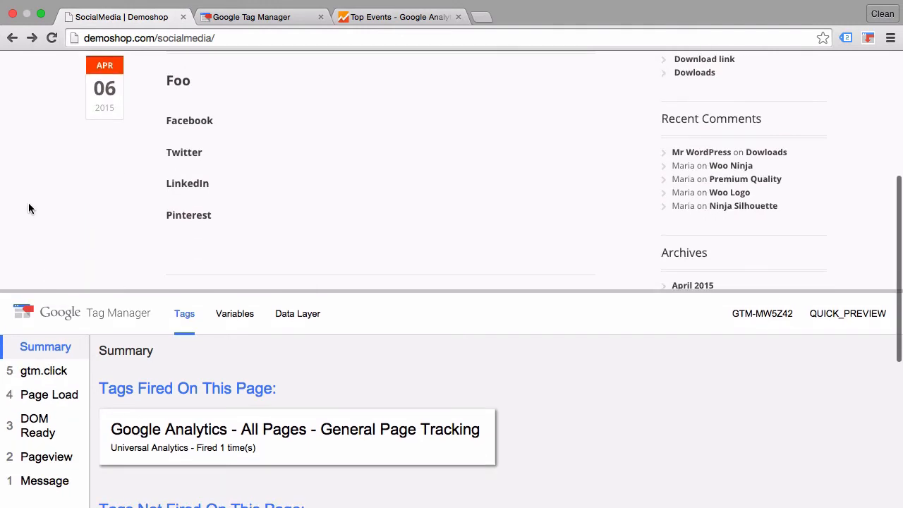
mouse_move(189, 120)
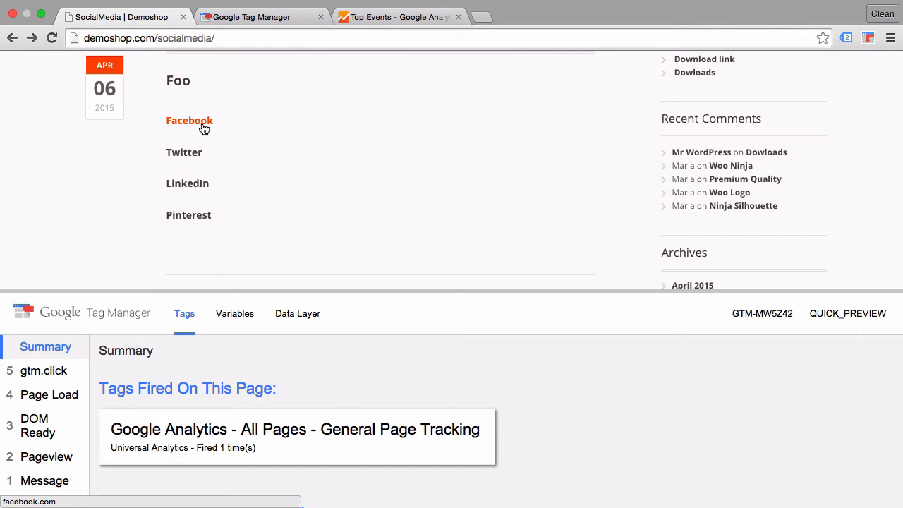
Click the Facebook, Twitter, LinkedIn and Pinterest links, then inspect link-click event 9's tags
left_click(190, 120)
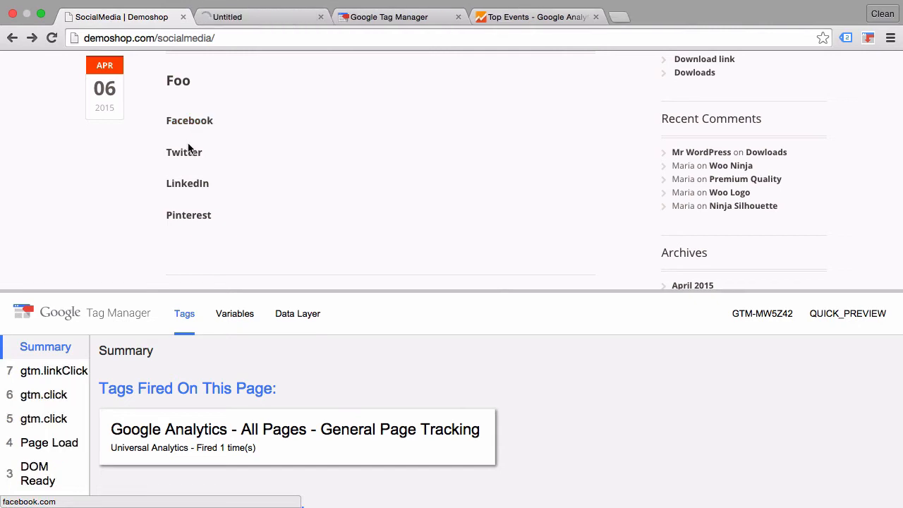
left_click(187, 182)
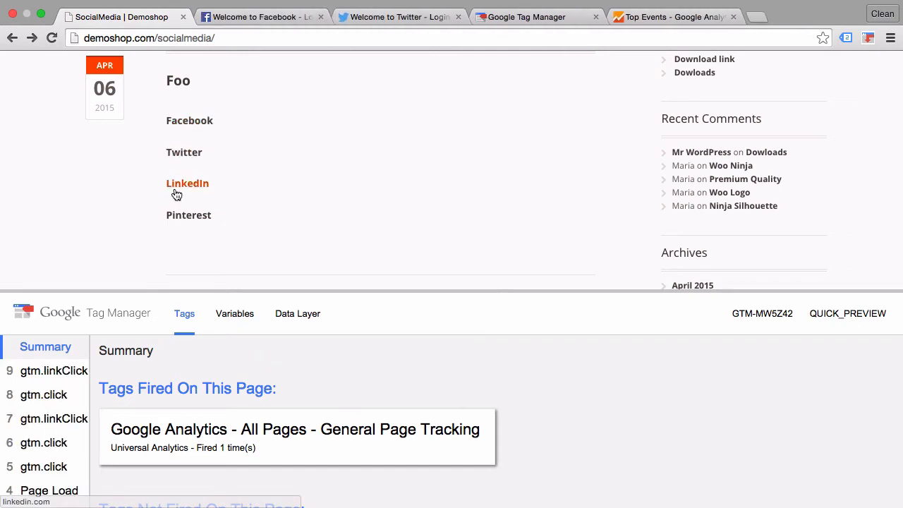
left_click(187, 183)
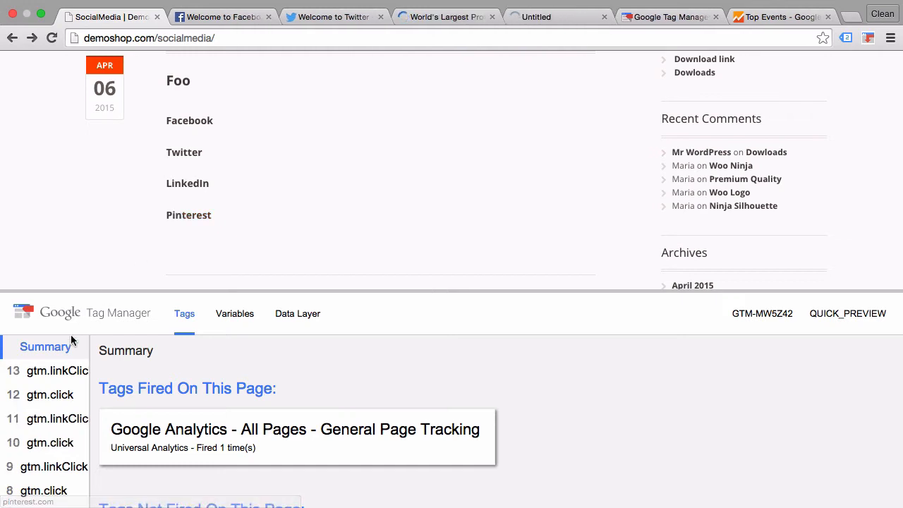
left_click(189, 215)
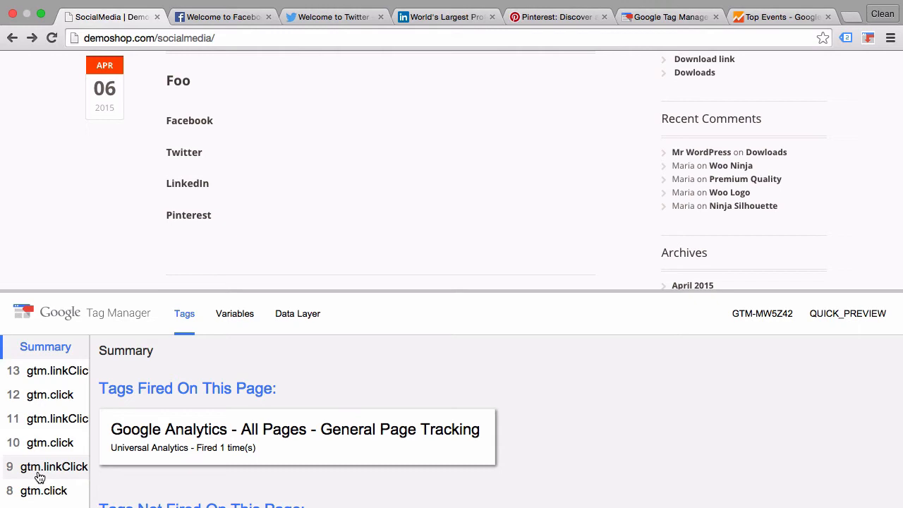
left_click(54, 467)
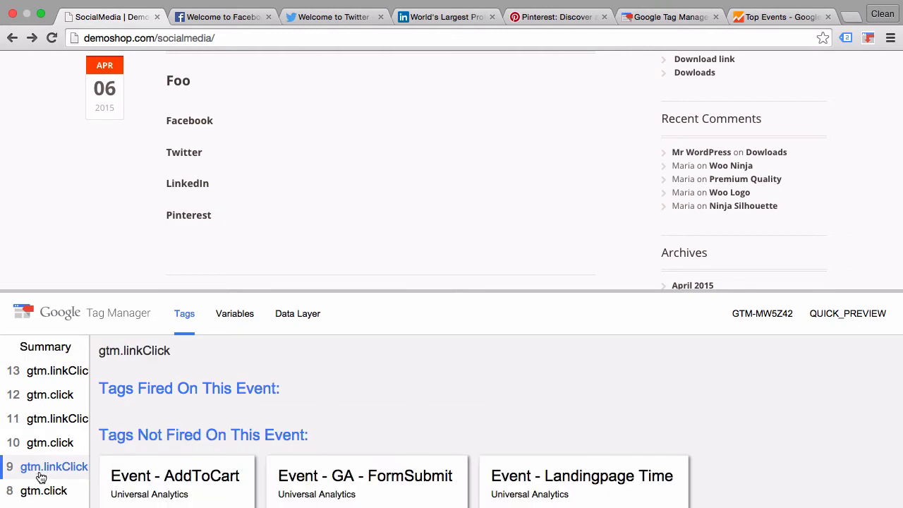
mouse_move(235, 428)
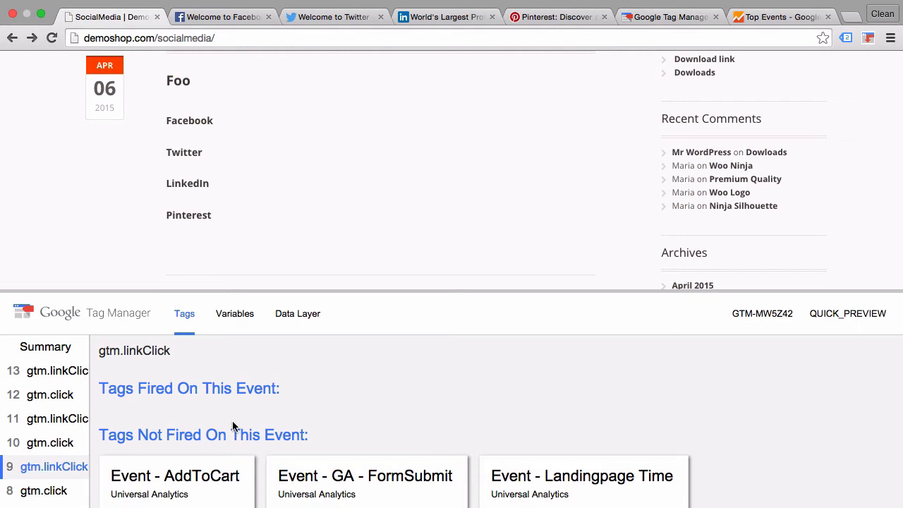
mouse_move(239, 423)
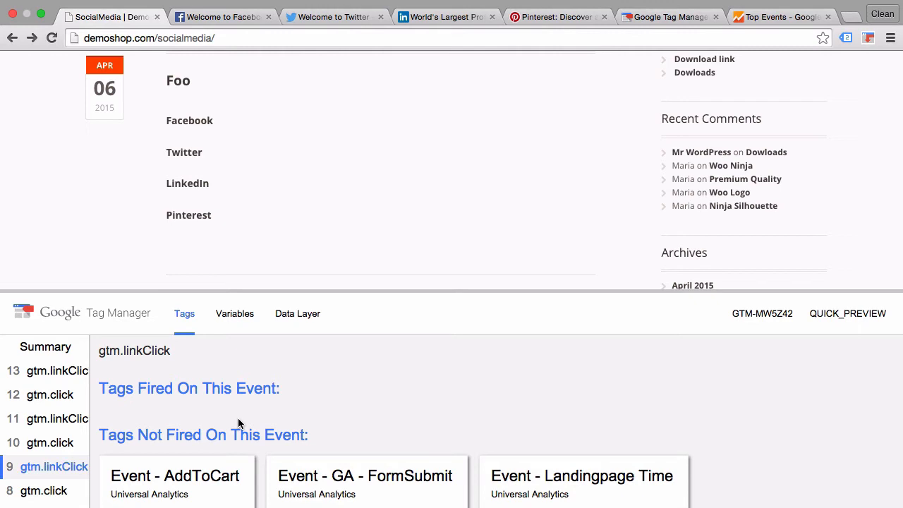
left_click(234, 314)
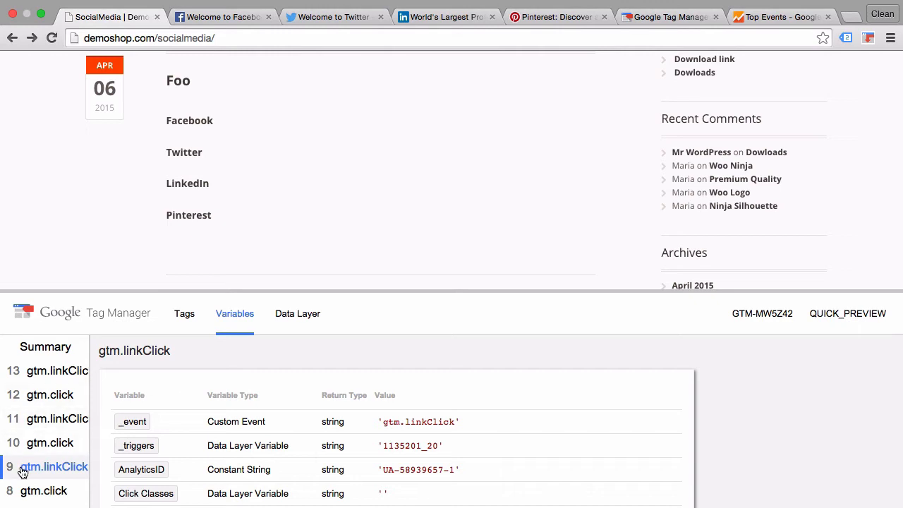
mouse_move(33, 472)
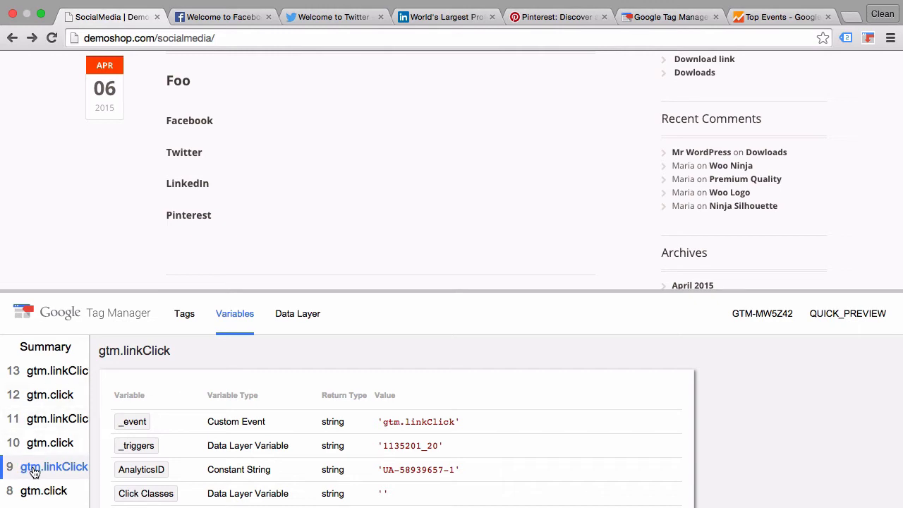
scroll("down", 3)
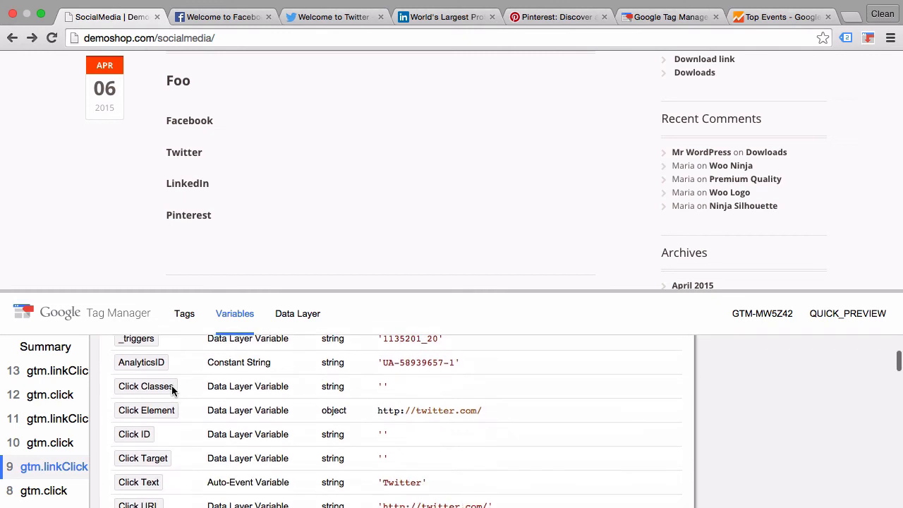
scroll("down", 3)
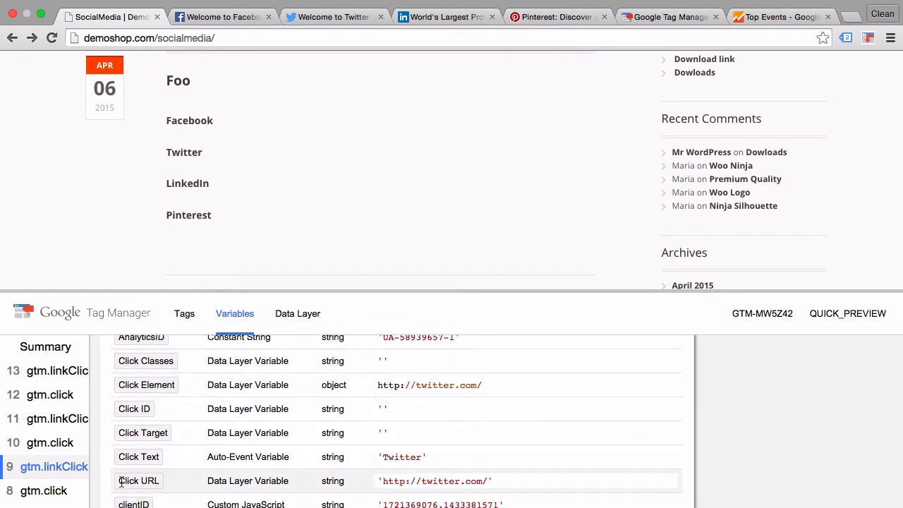
scroll("down", 3)
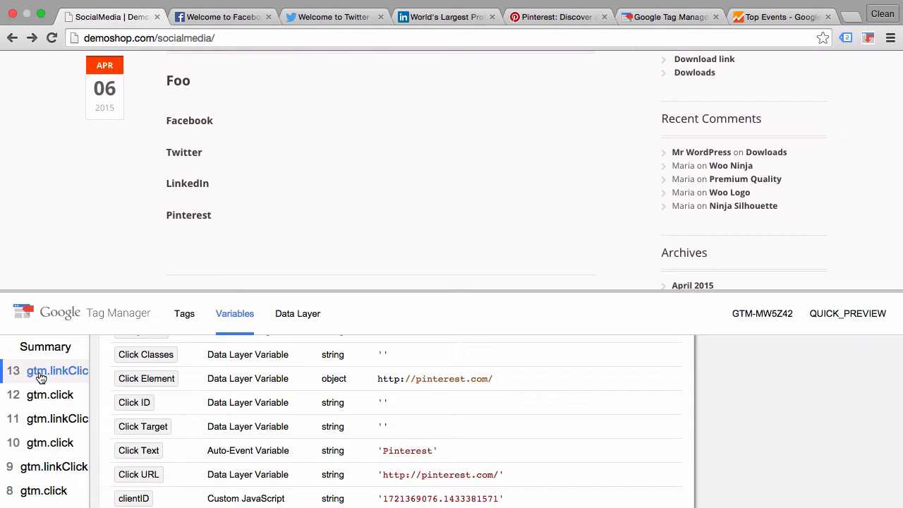
mouse_move(289, 450)
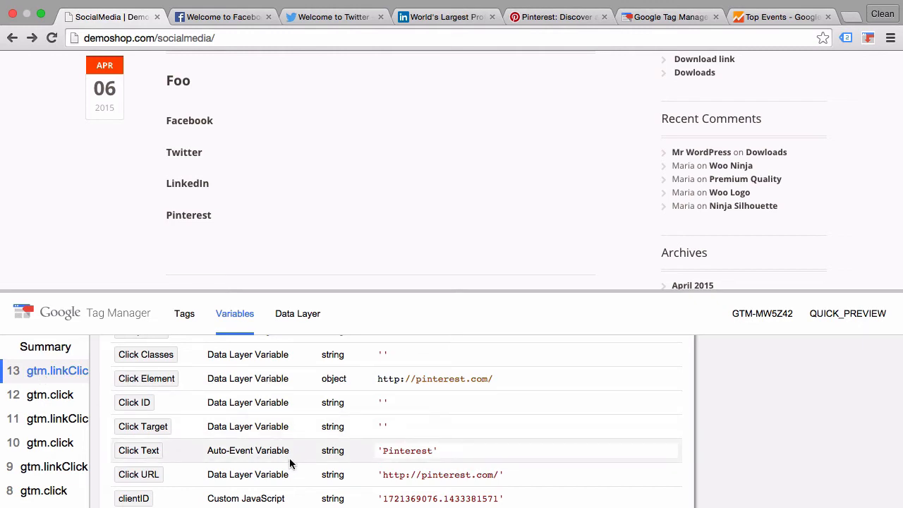
mouse_move(300, 378)
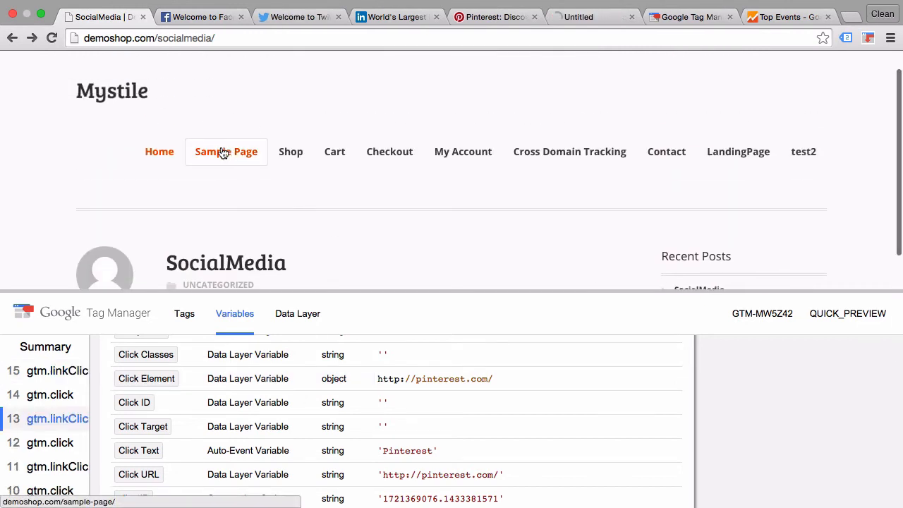
Confirm the Sample Page link click has a demoshop.com Click URL, then return to the Triggers list
left_click(225, 151)
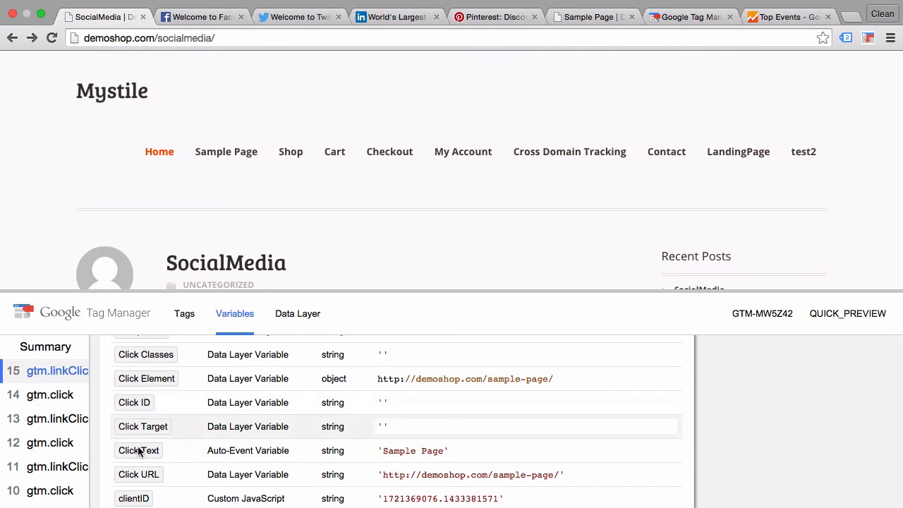
mouse_move(267, 483)
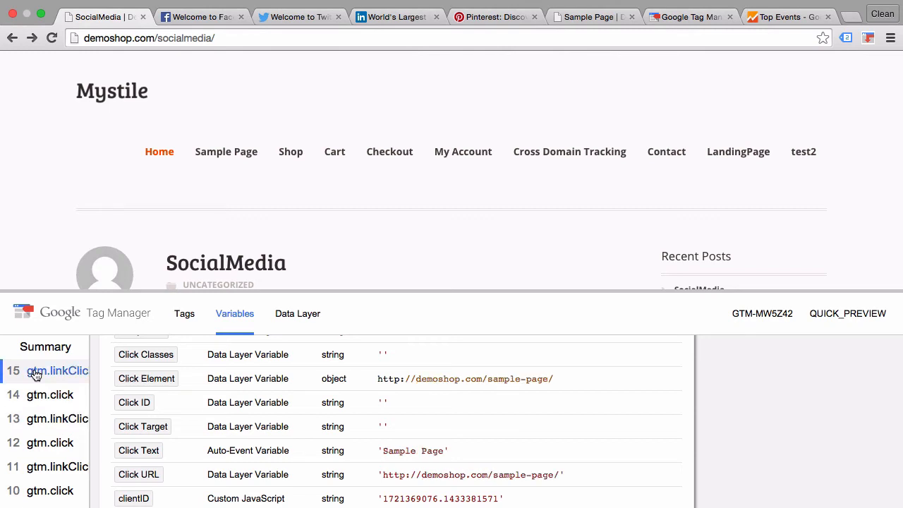
left_click(58, 419)
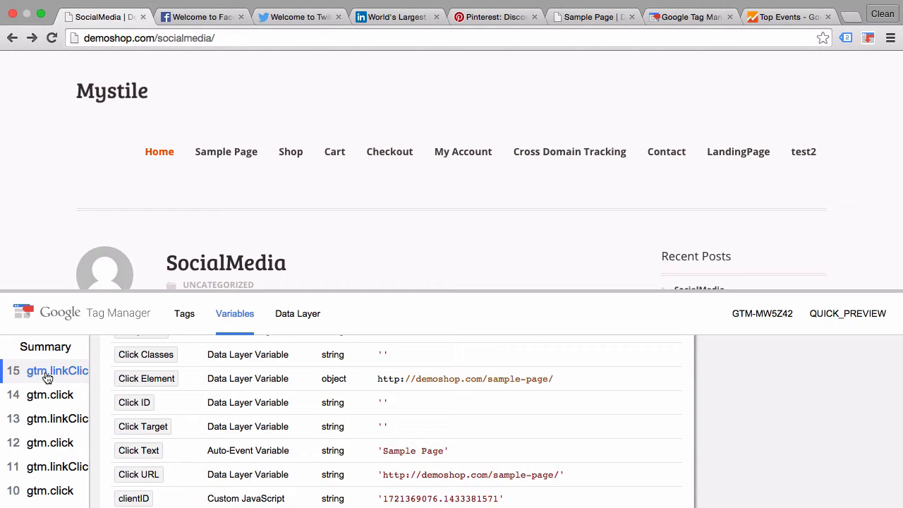
left_click(56, 418)
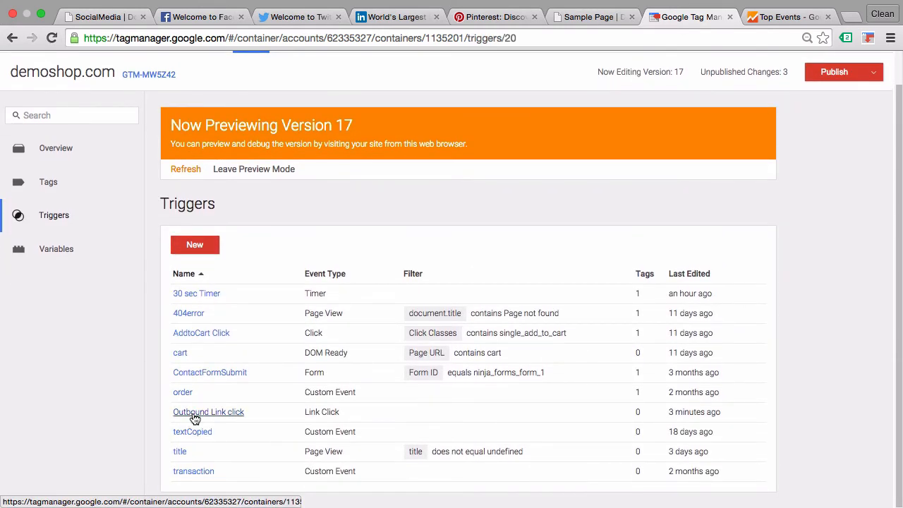
Restrict Outbound Link click to Some Clicks where Click URL does not contain demoshop.com, and save
left_click(208, 412)
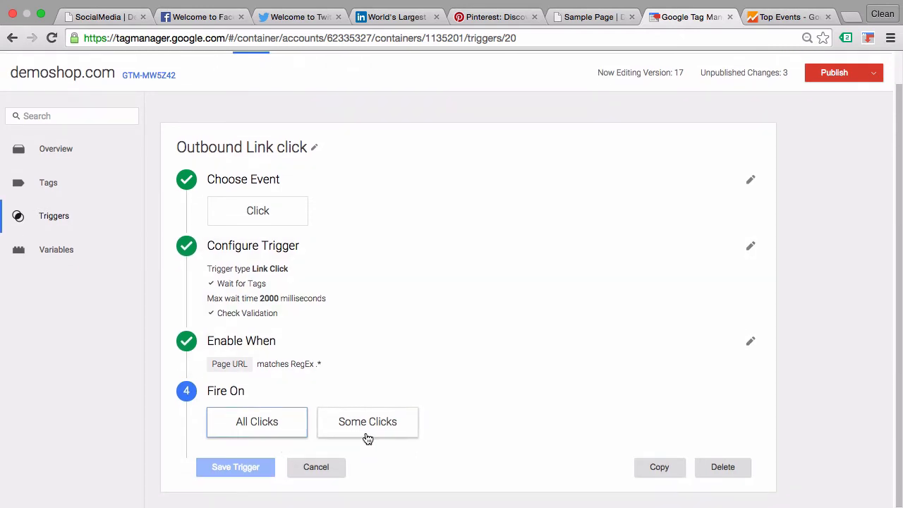
left_click(367, 421)
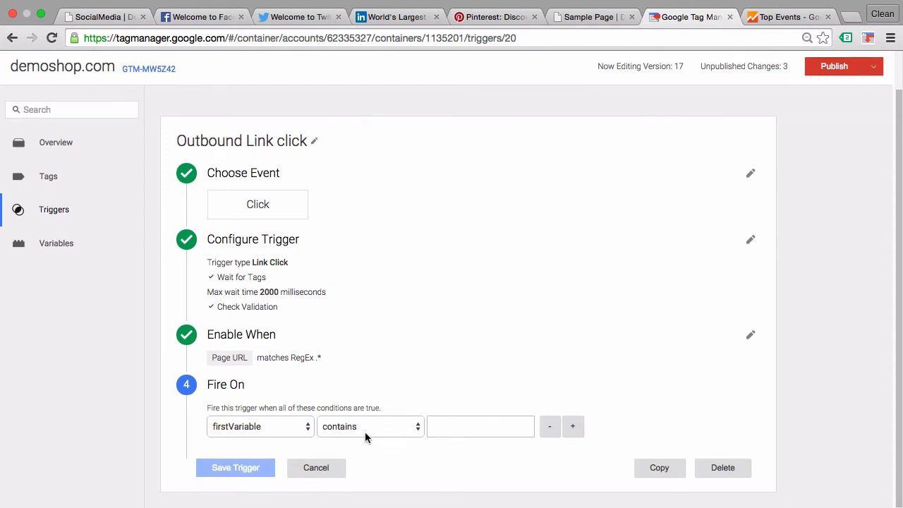
left_click(259, 426)
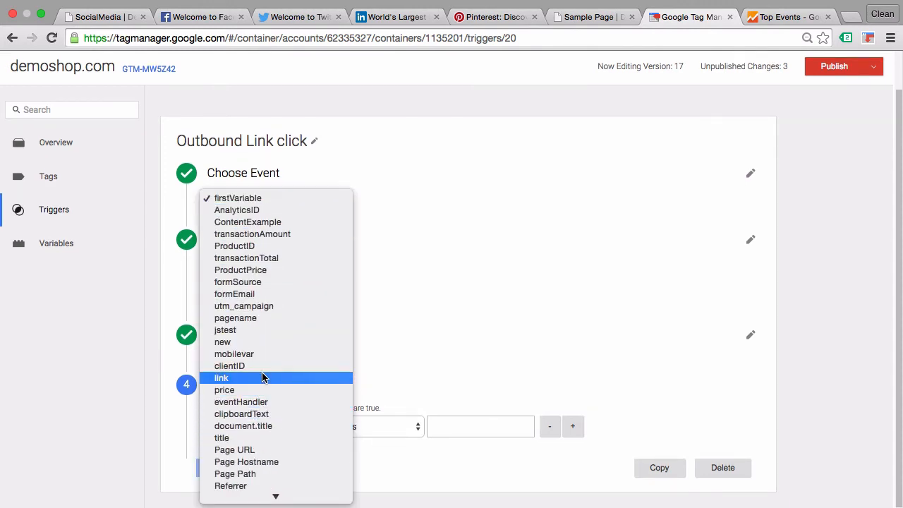
scroll("down", 3)
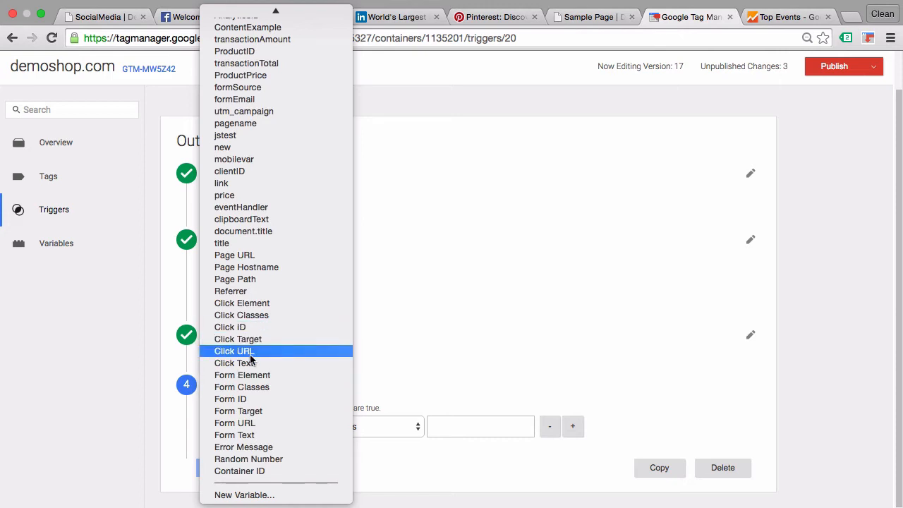
left_click(233, 351)
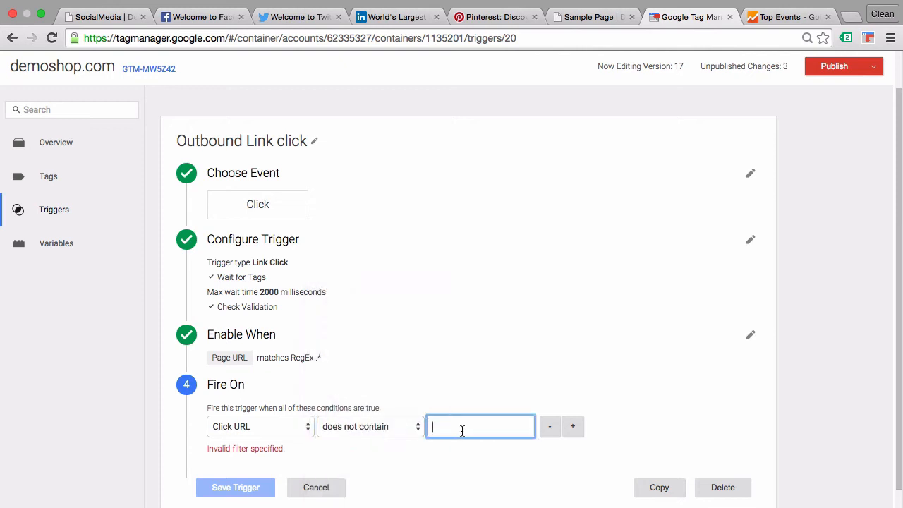
type("demoshop.com")
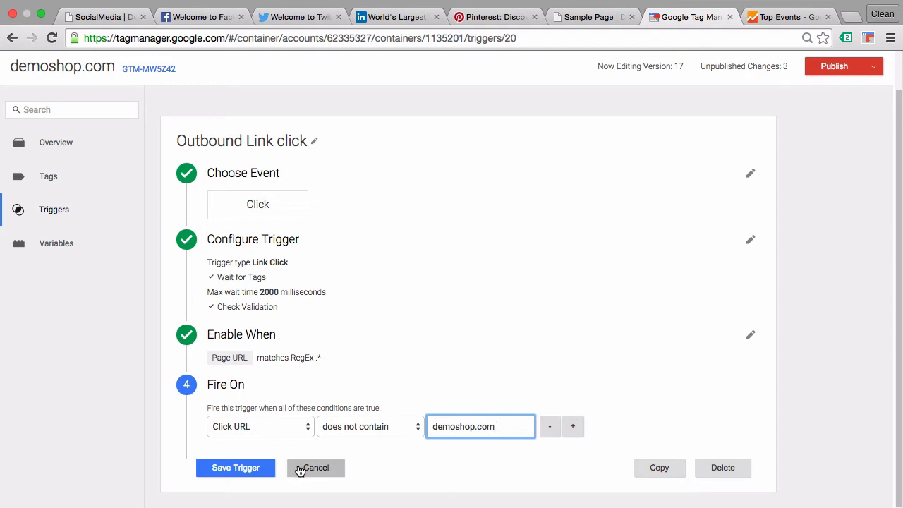
left_click(236, 468)
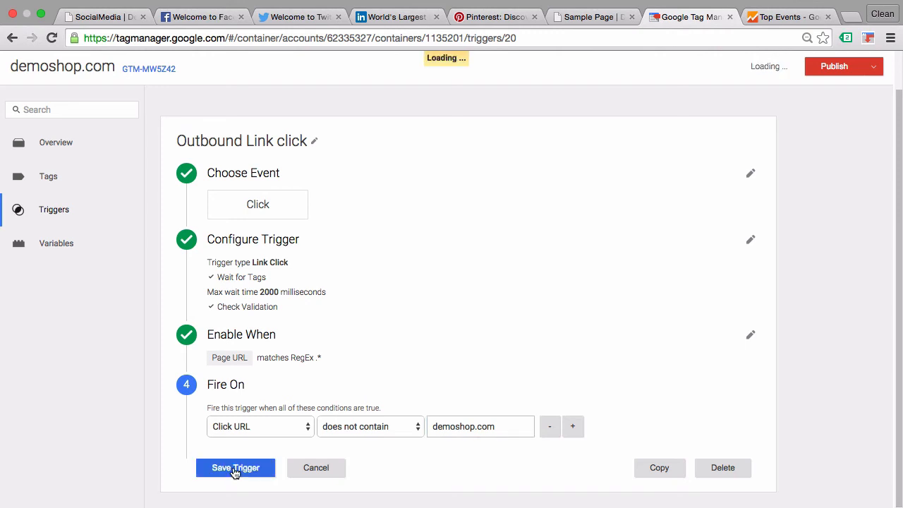
left_click(235, 468)
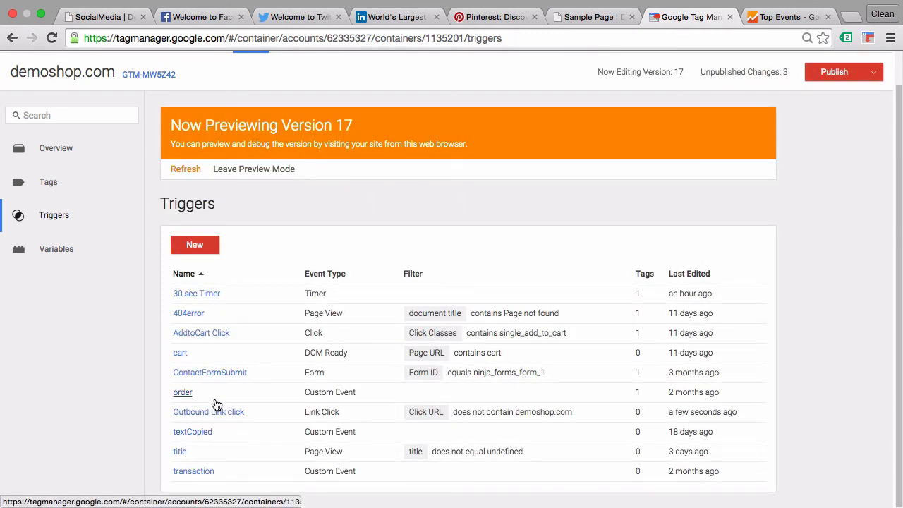
Create a new tag named 'GoogleAnalytics - Event - Outbound Links'
left_click(48, 182)
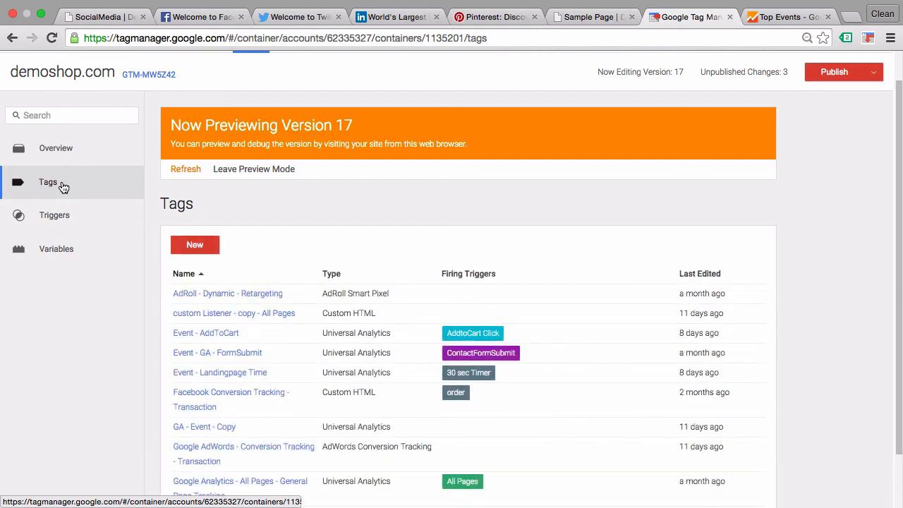
left_click(194, 244)
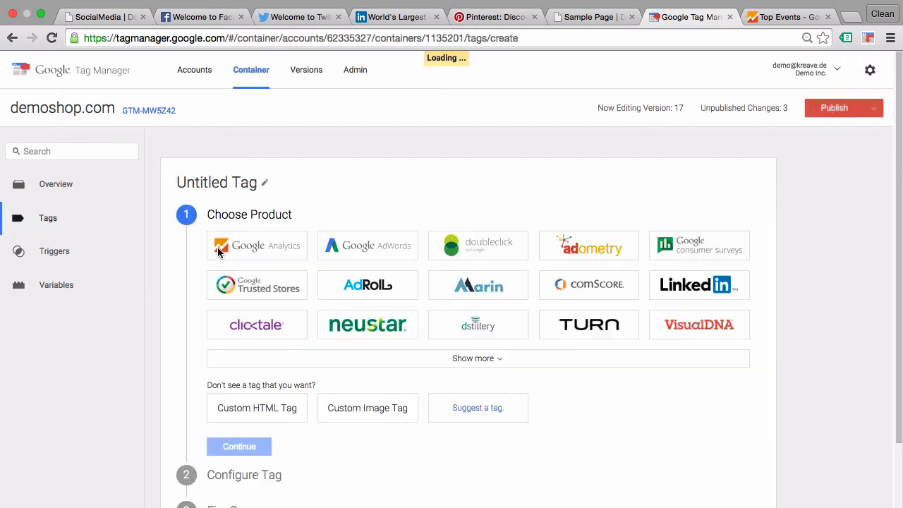
left_click(216, 182)
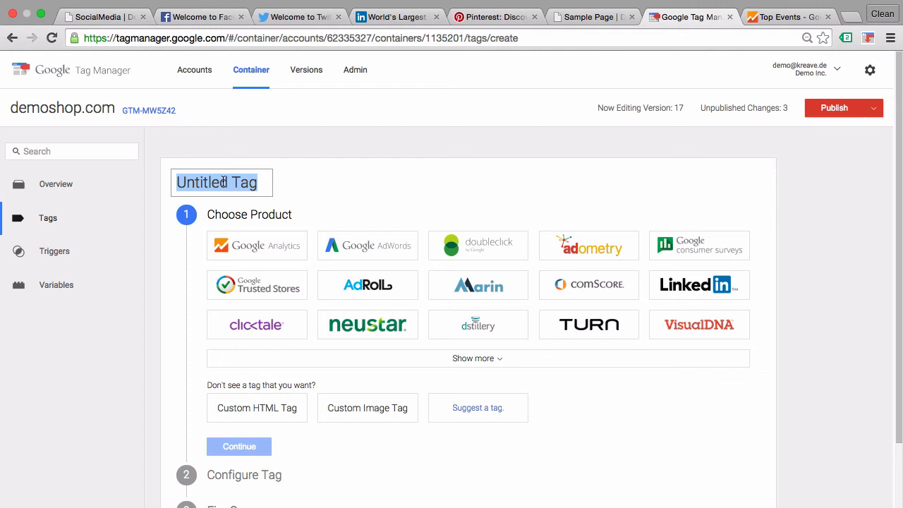
type("GoogleAnalytics -")
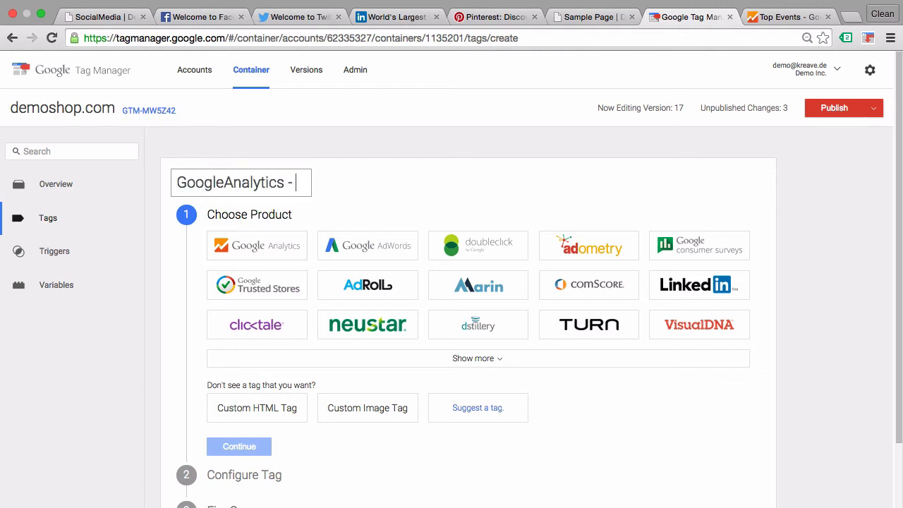
type("Event -")
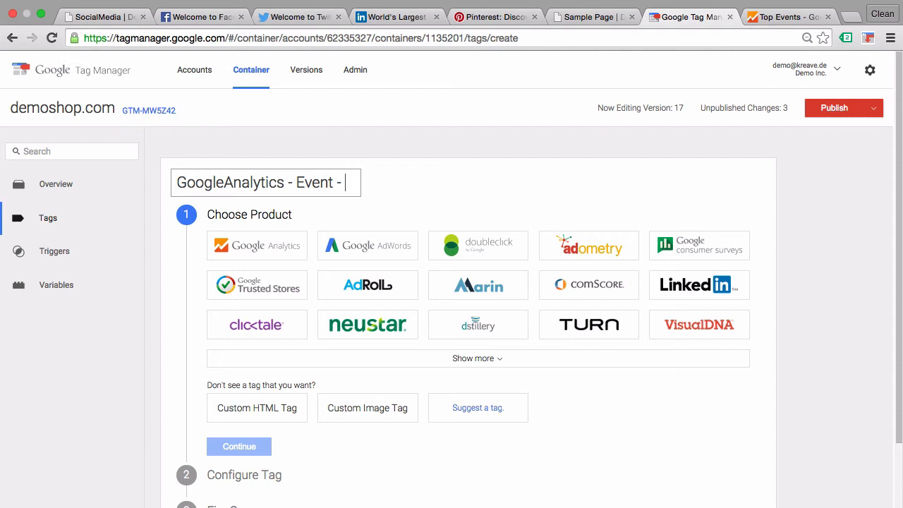
type("Outbound Link")
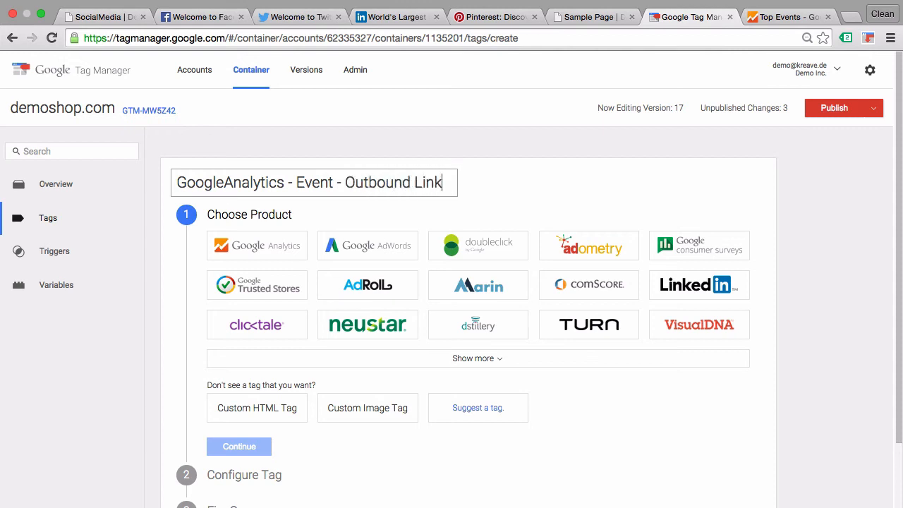
type("s")
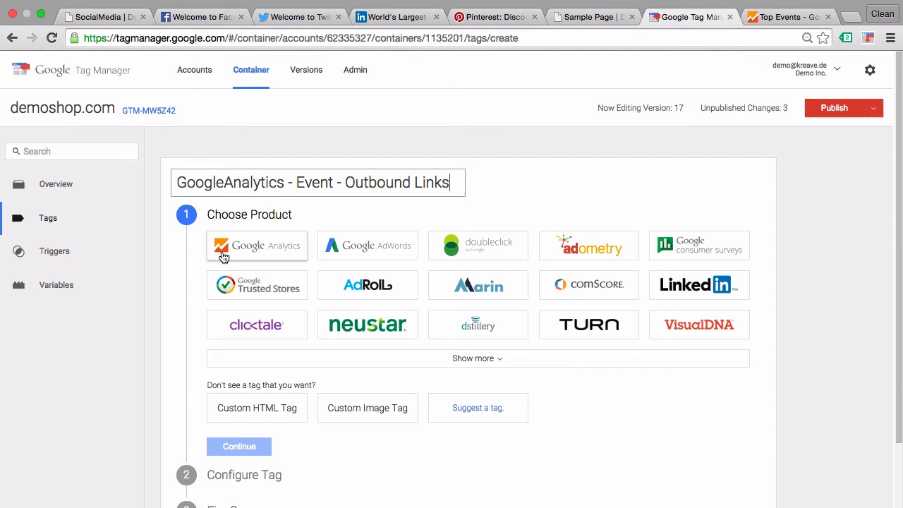
Make it a Universal Analytics tag with {{AnalyticsID}} as the tracking ID
left_click(257, 245)
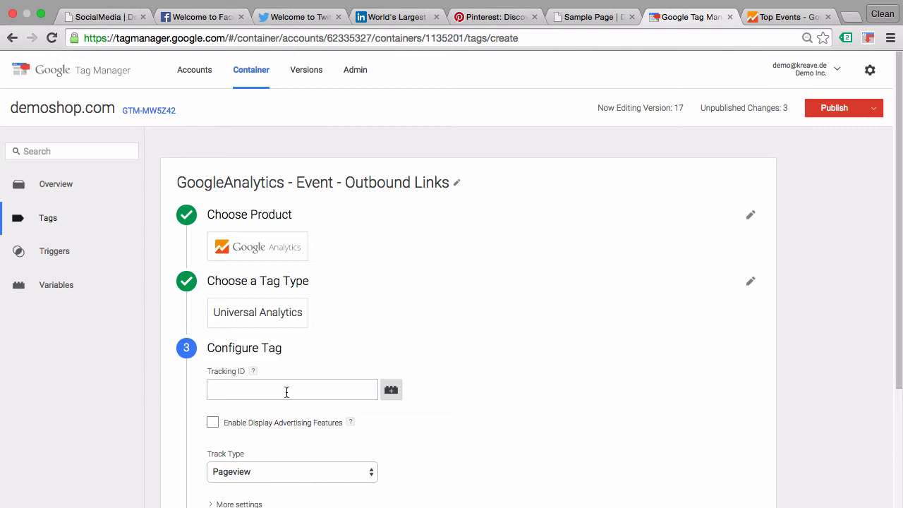
type("{{")
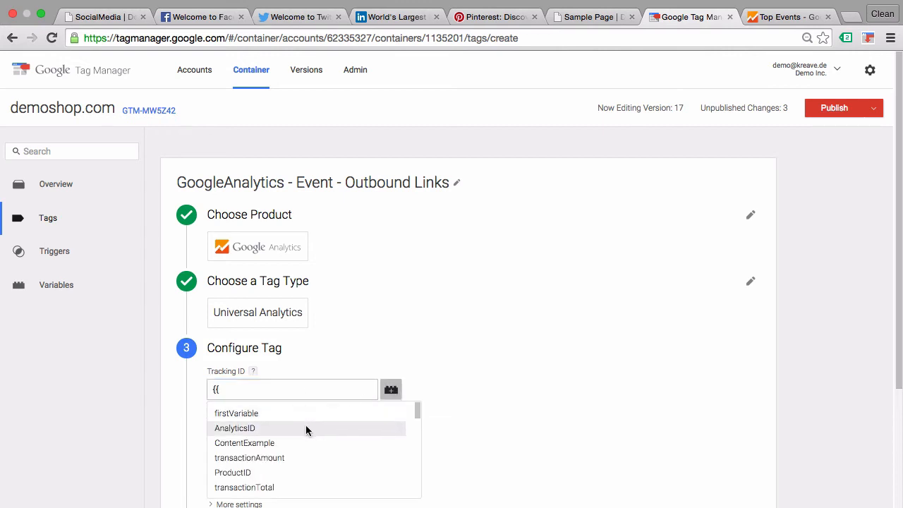
left_click(234, 427)
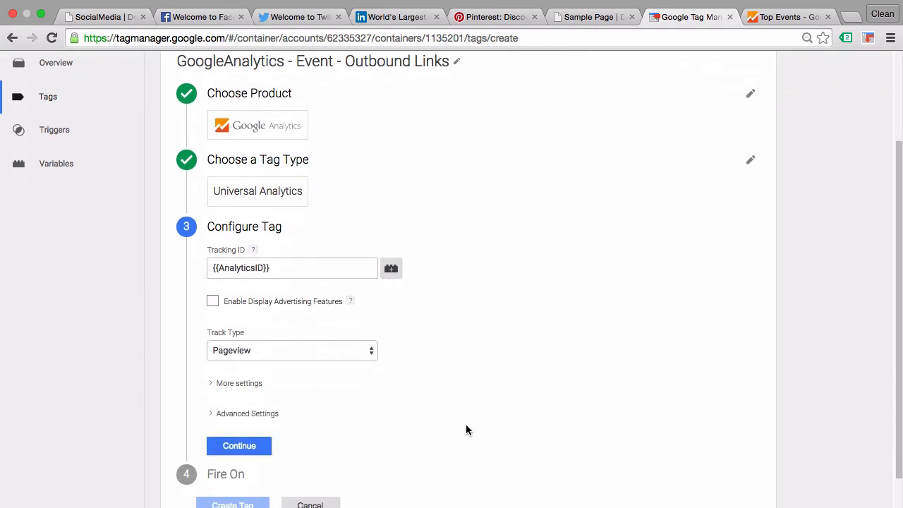
scroll("down", 3)
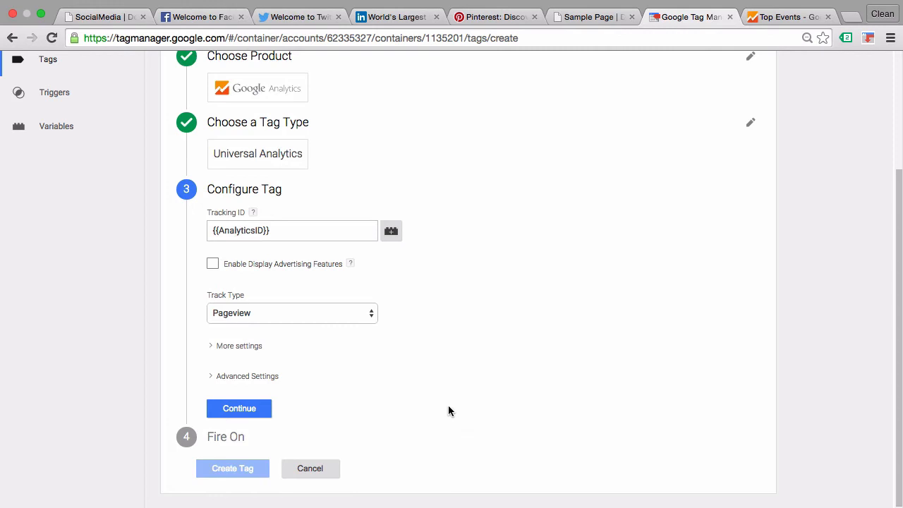
left_click(291, 312)
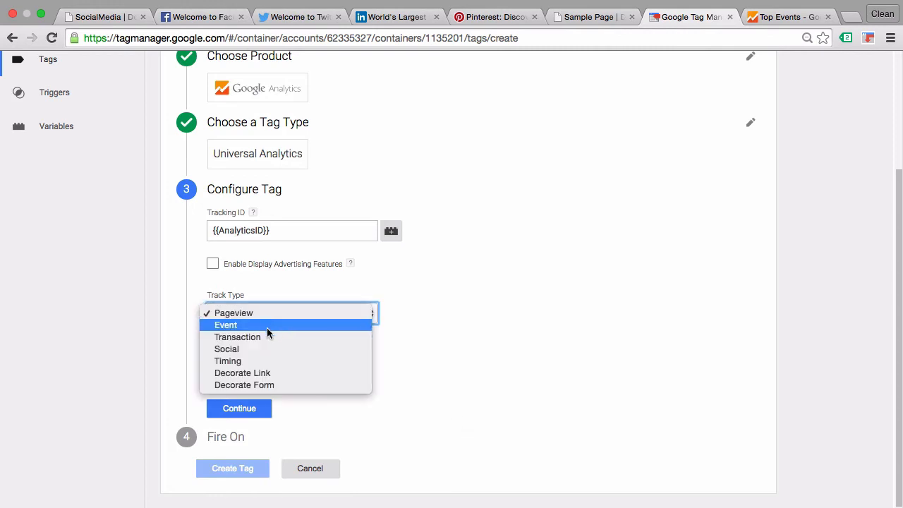
Configure an Event track type: category Outbound Links, action {{Click URL}}, label {{Page Path}}
left_click(226, 324)
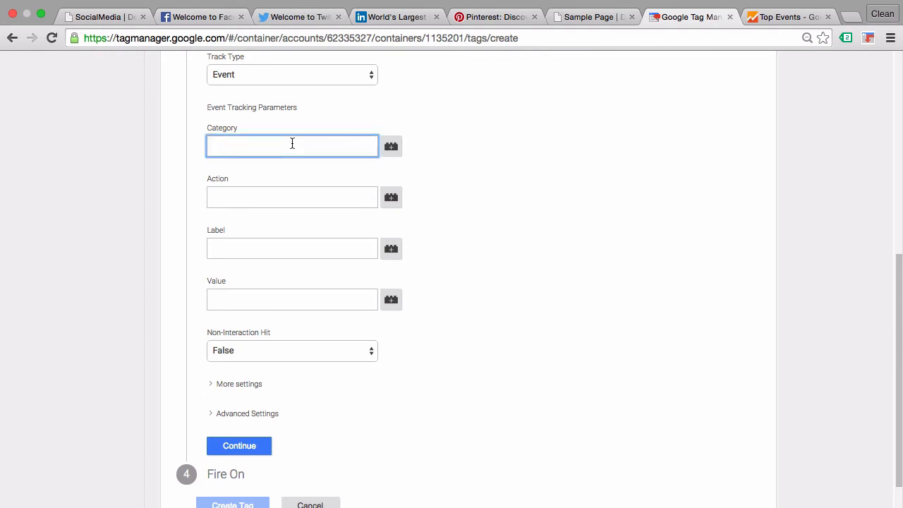
type("Outbound Links")
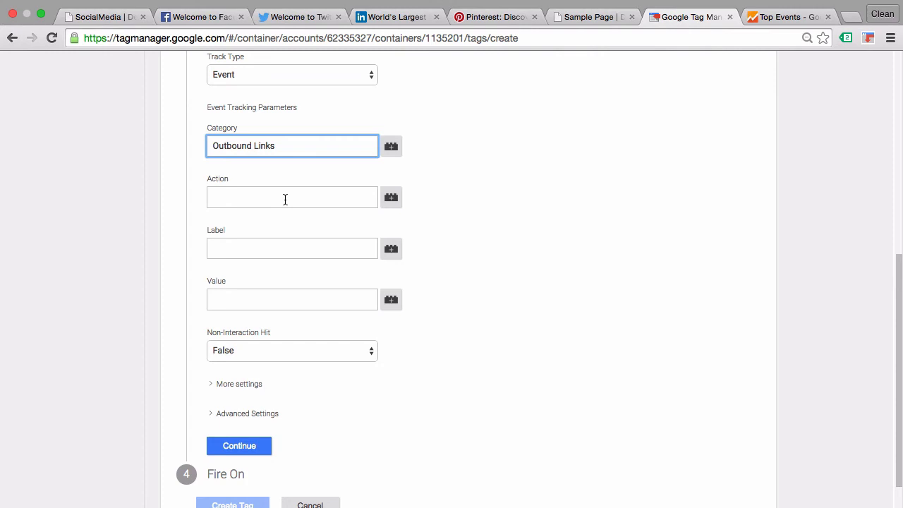
left_click(292, 198)
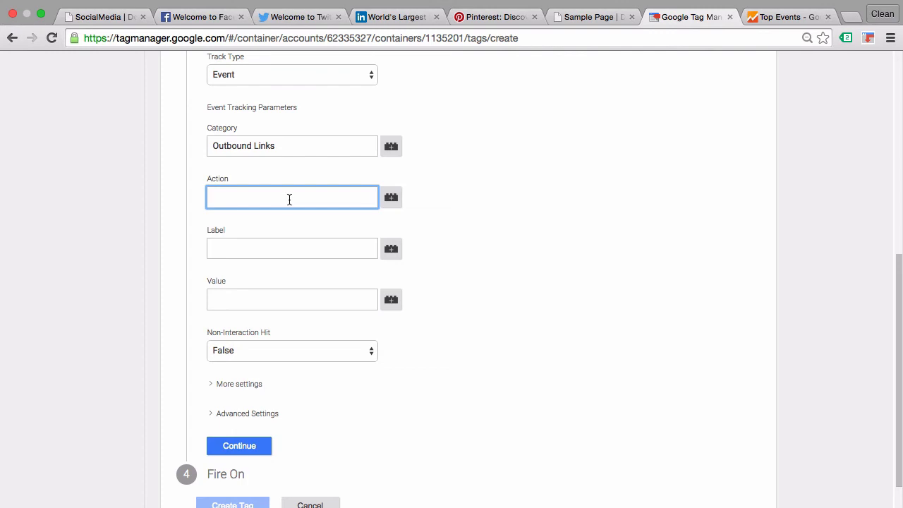
type("{{")
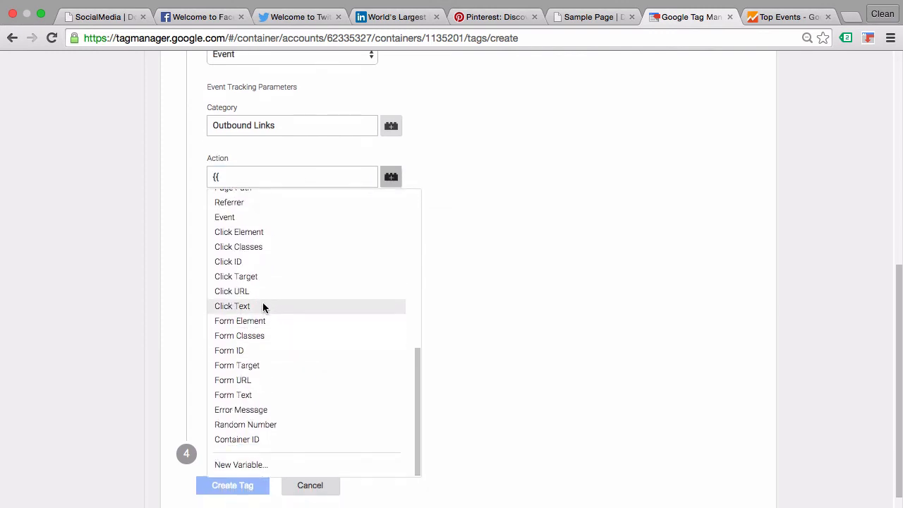
left_click(232, 290)
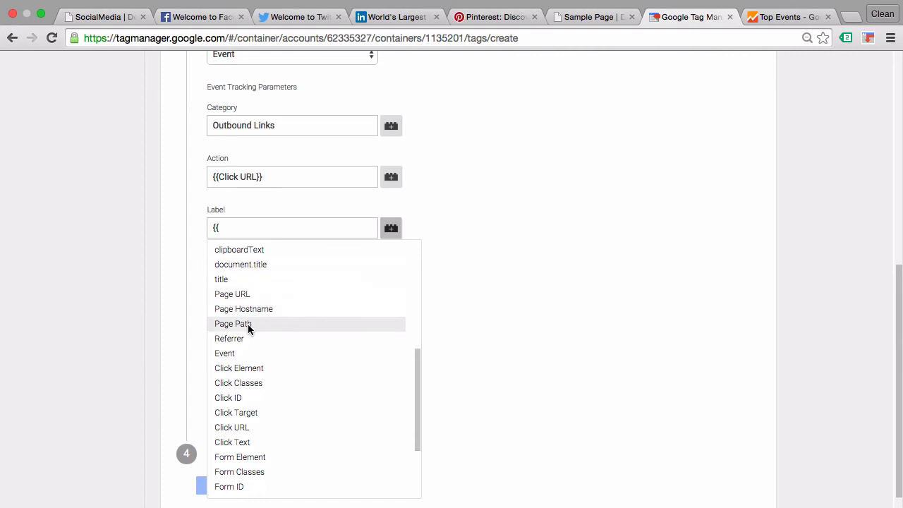
left_click(233, 323)
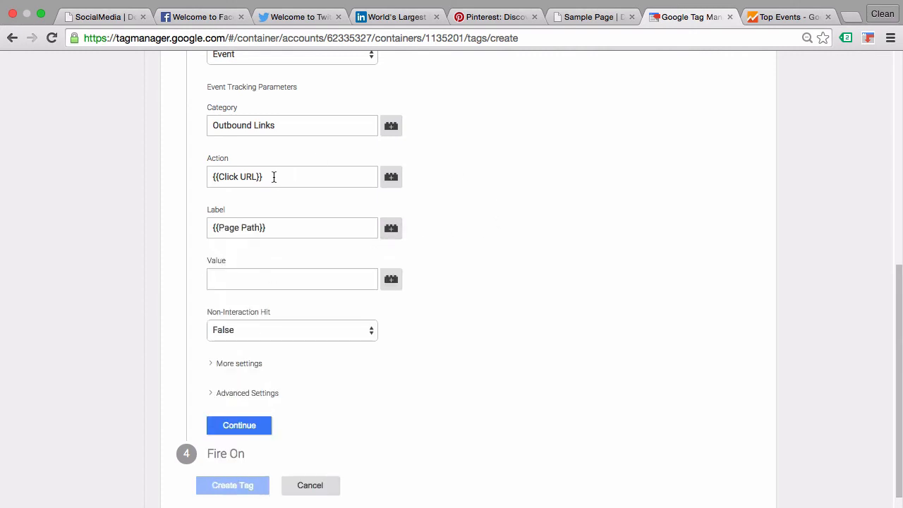
mouse_move(184, 267)
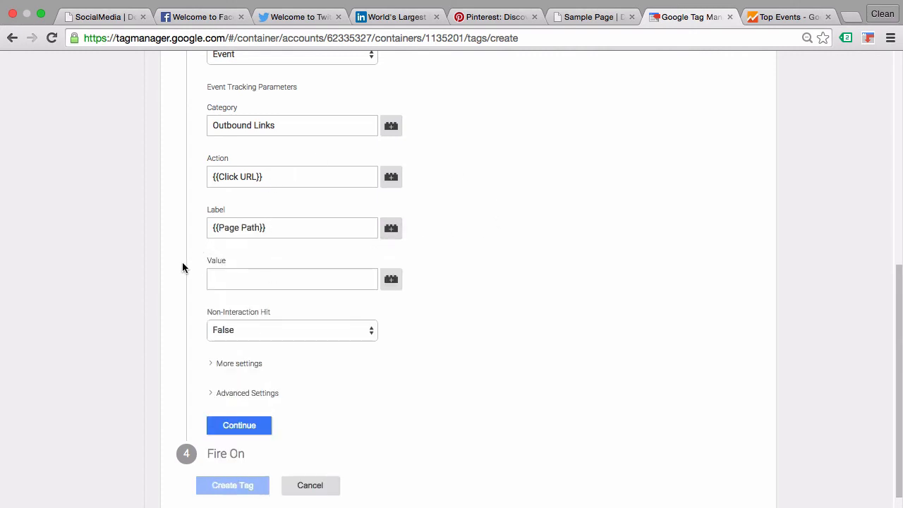
mouse_move(195, 307)
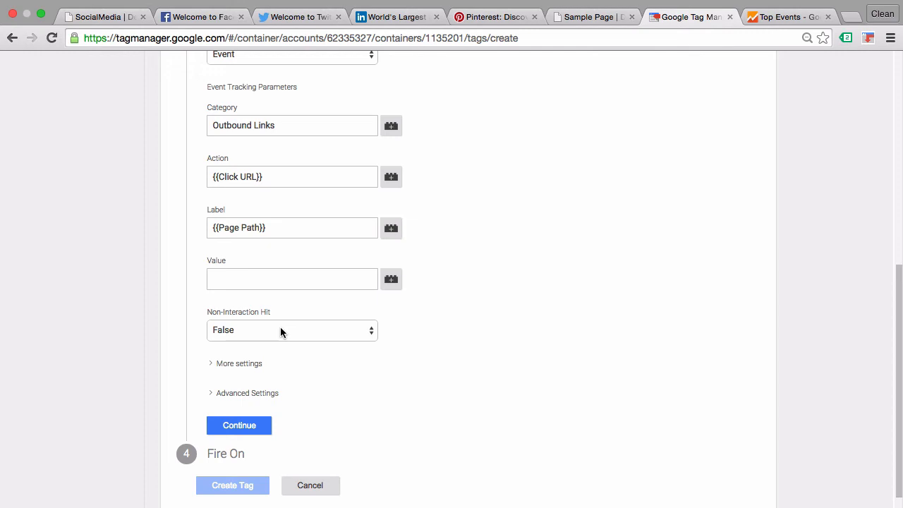
mouse_move(240, 417)
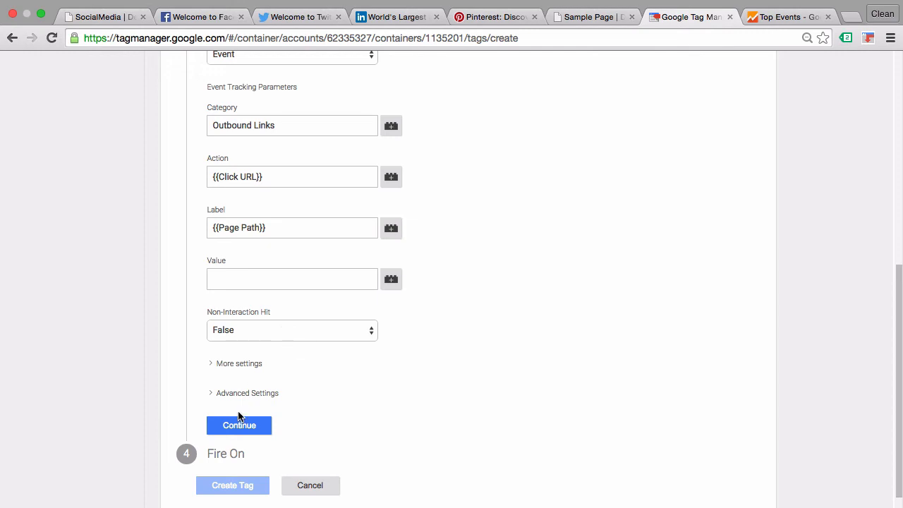
left_click(240, 425)
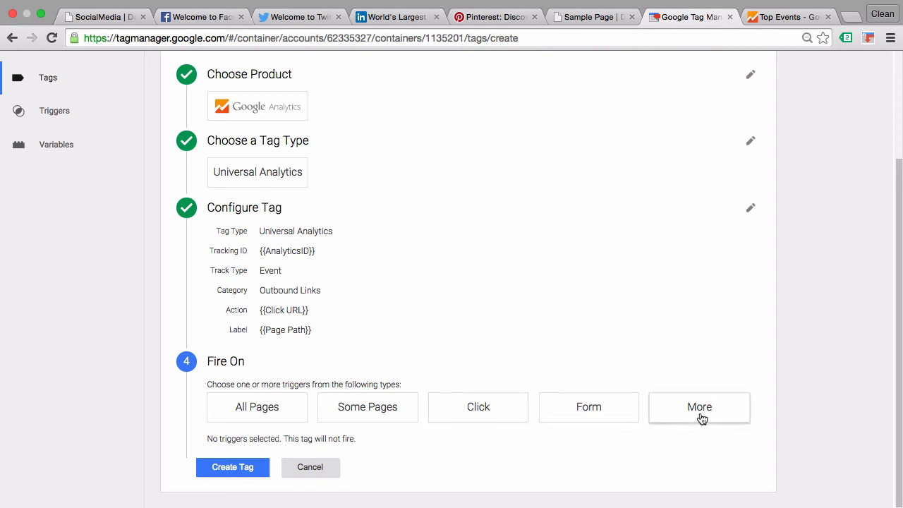
Attach the Outbound Link click trigger to the new event tag and create the tag
left_click(699, 407)
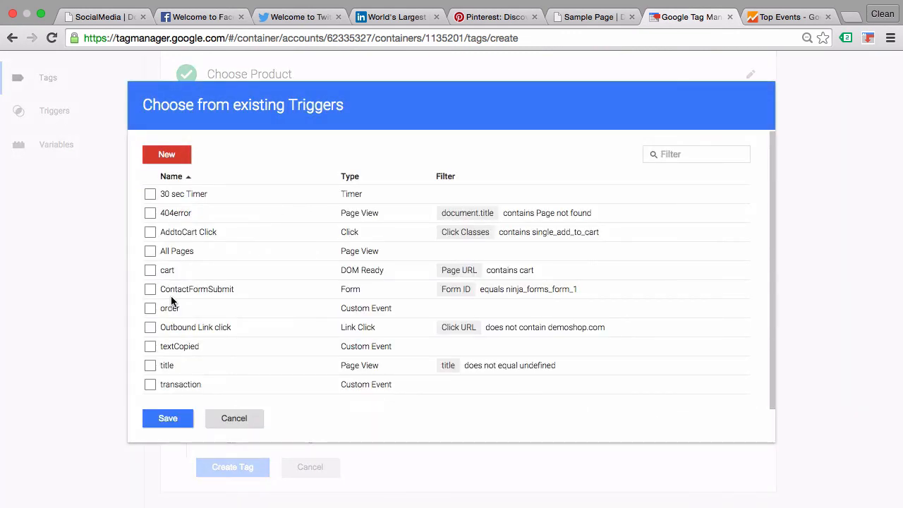
left_click(150, 327)
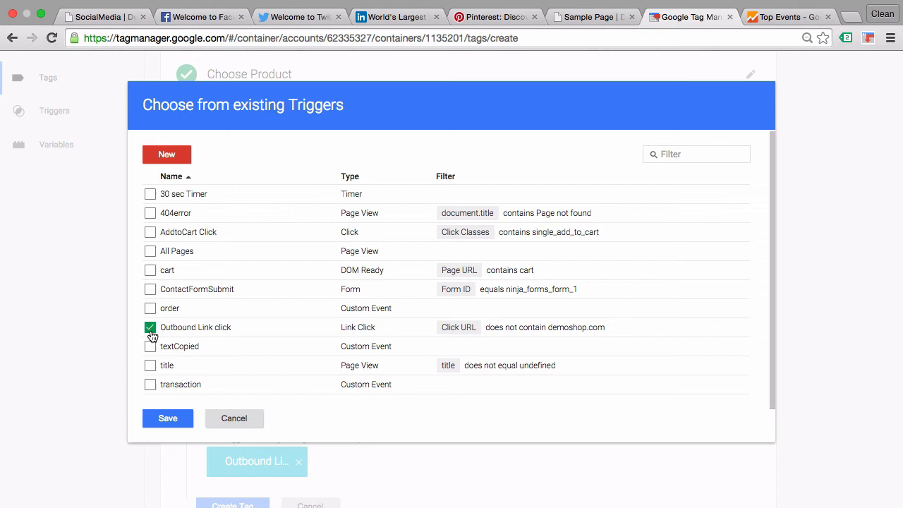
left_click(167, 418)
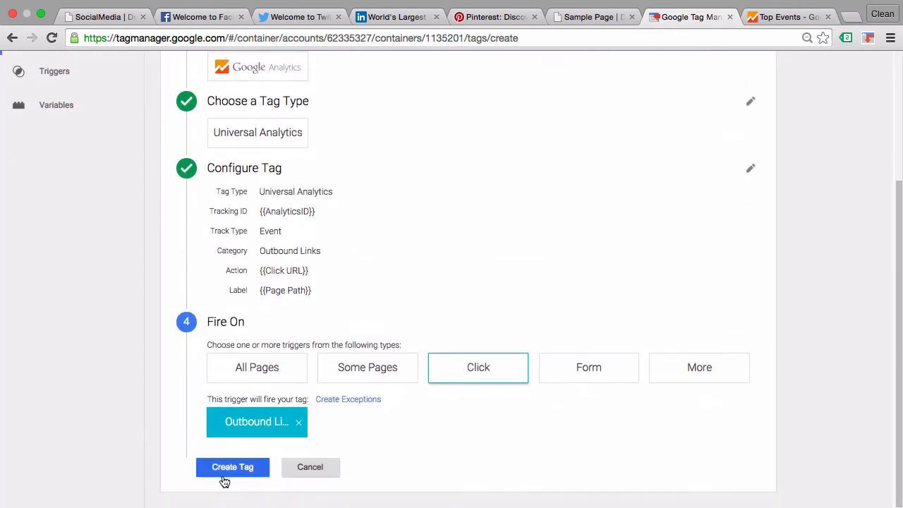
left_click(232, 467)
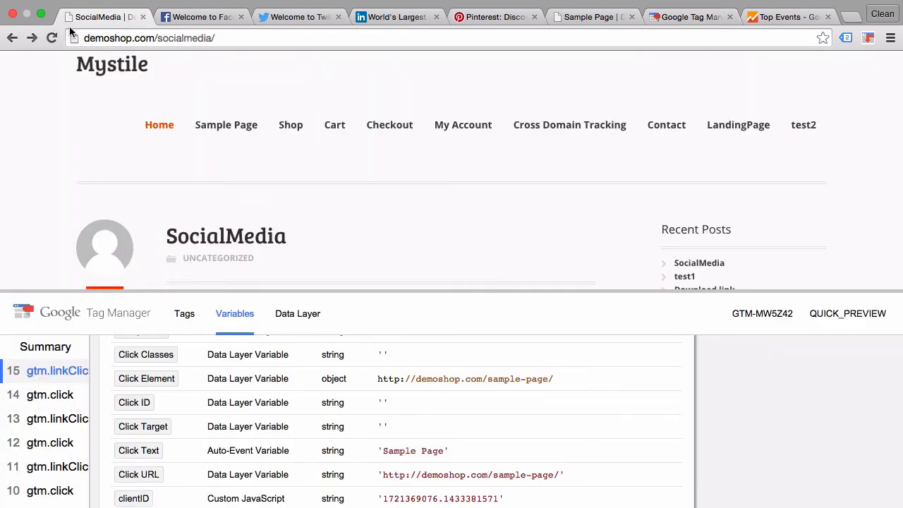
Reload the demoshop page, click the Facebook link, and inspect the fired Outbound Links tag
left_click(52, 37)
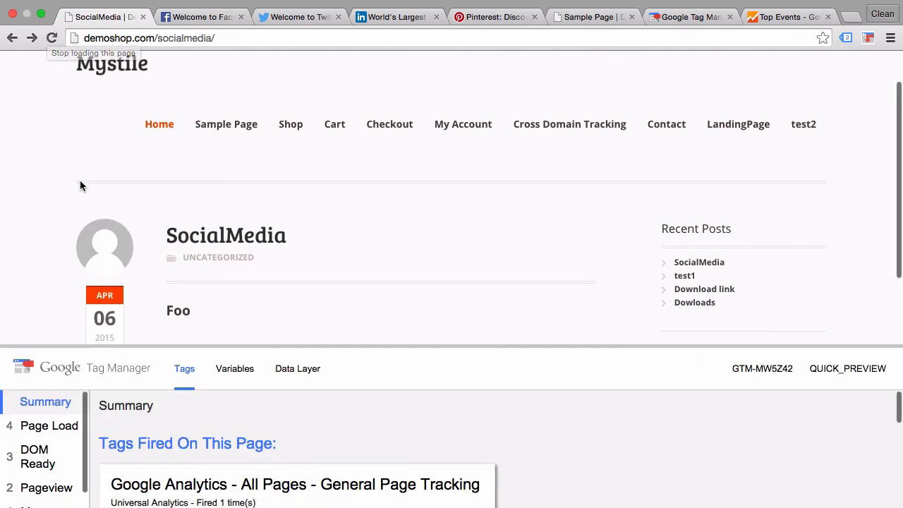
scroll("down", 3)
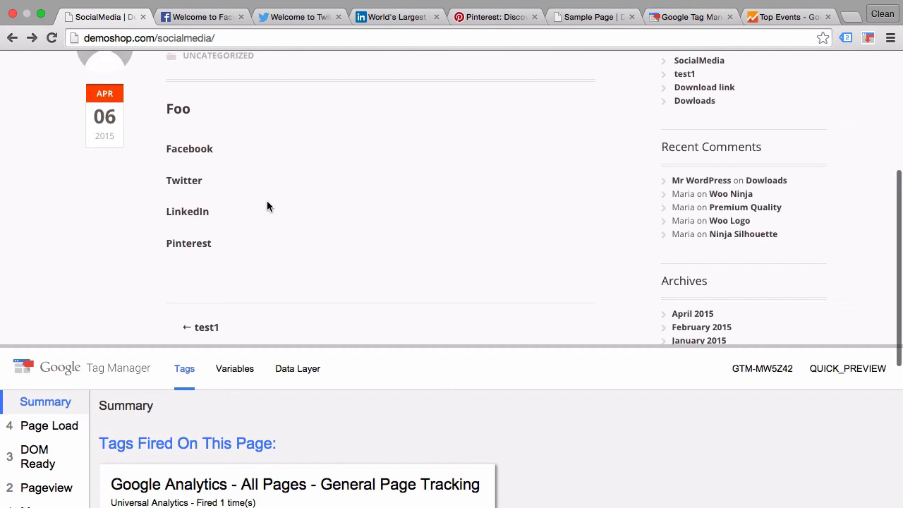
mouse_move(201, 149)
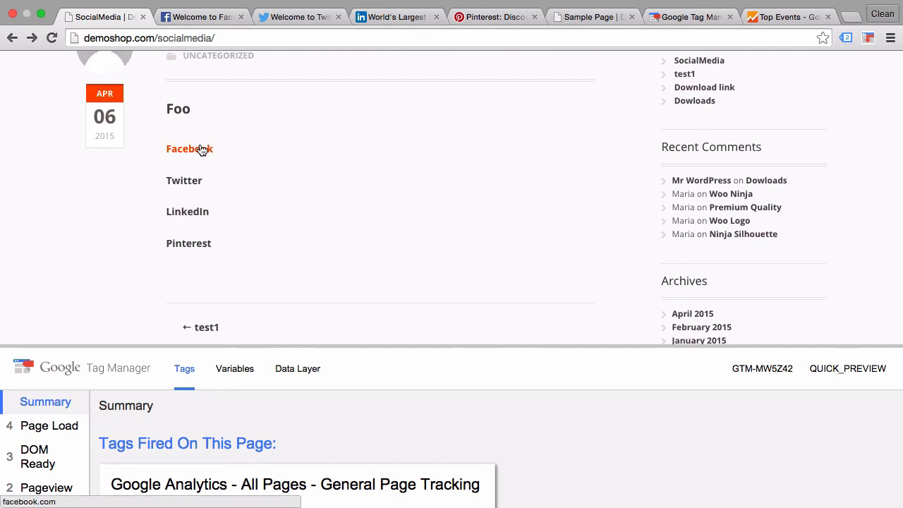
left_click(184, 180)
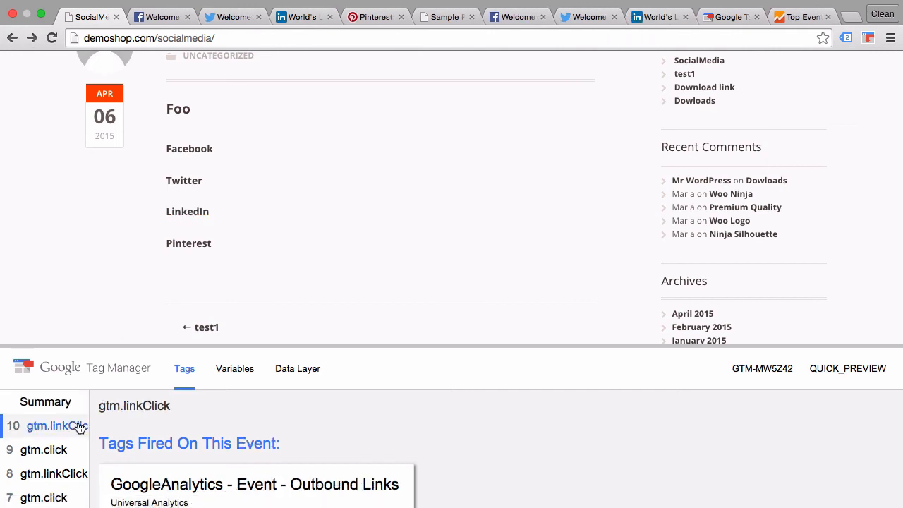
scroll("down", 3)
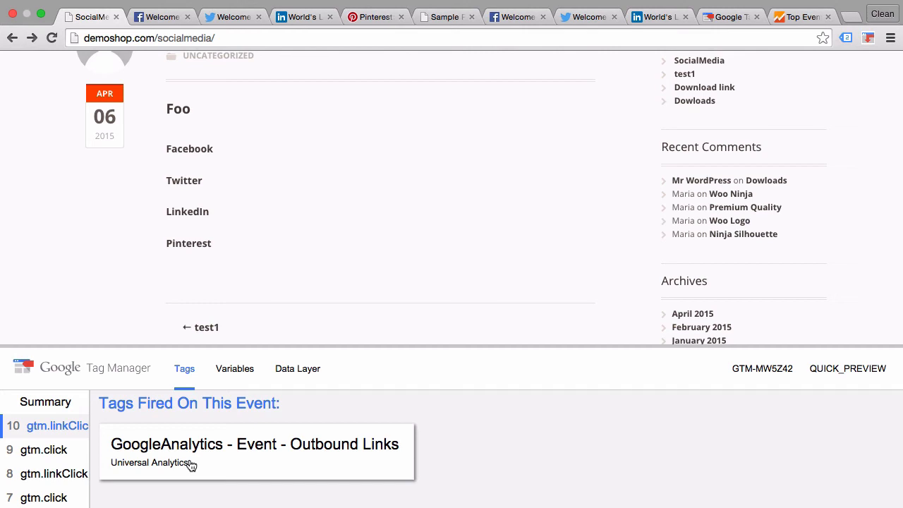
left_click(53, 474)
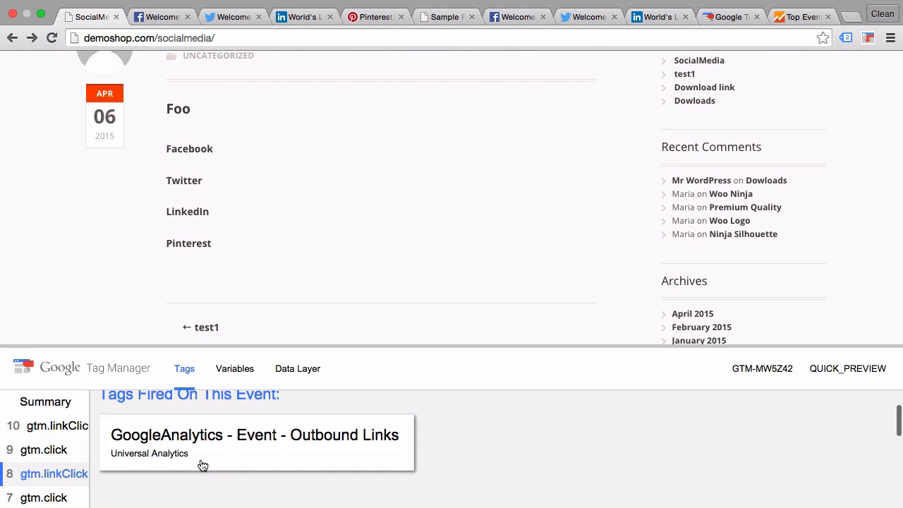
scroll("down", 3)
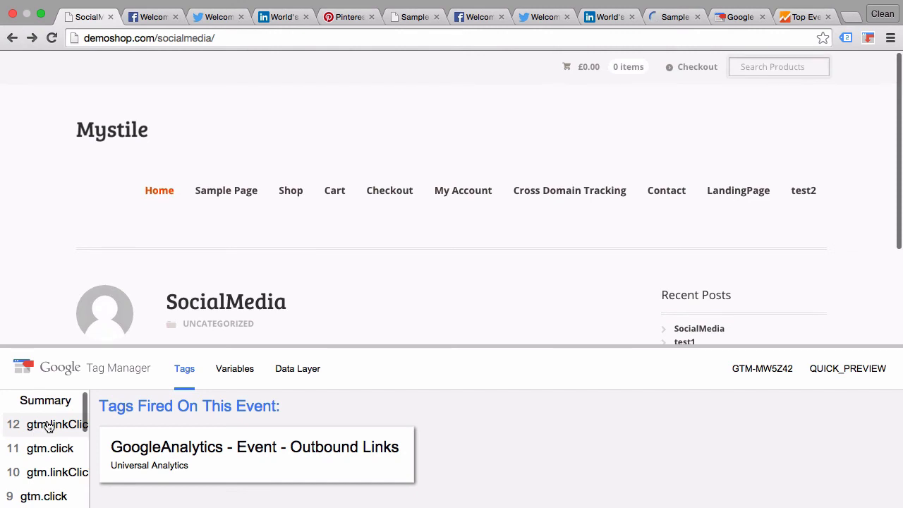
Compare Tags Fired and Not Fired on the latest link clicks, including Sample Page event 12
left_click(57, 423)
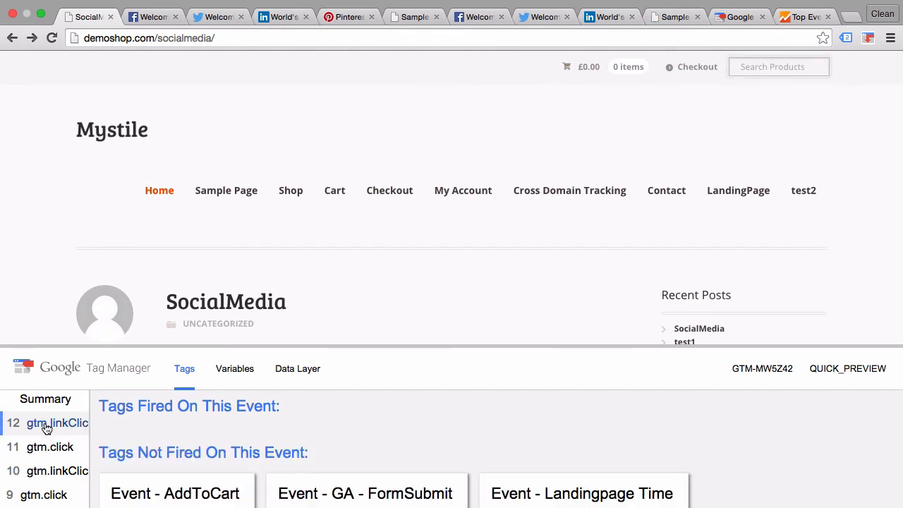
left_click(57, 422)
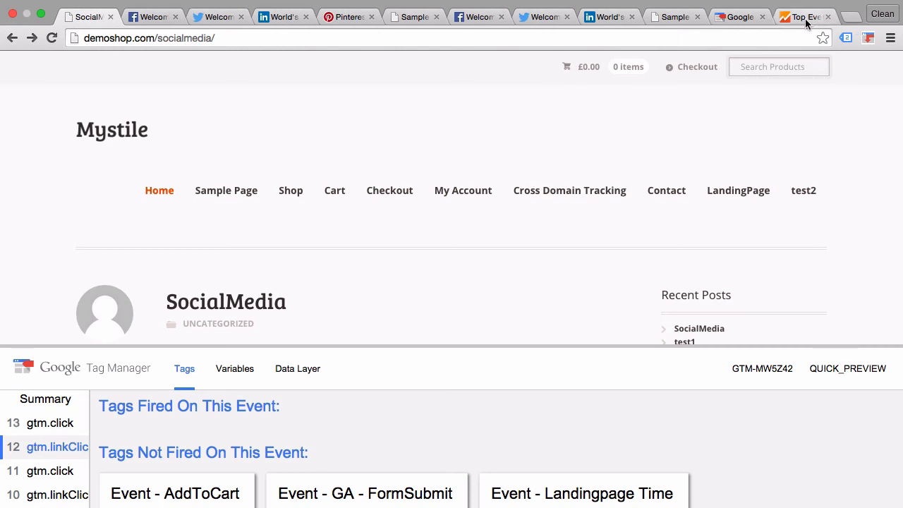
Open Analytics Real-Time Events filtered to Outbound Links: facebook, linkedin, twitter labelled /socialmedia/
left_click(804, 16)
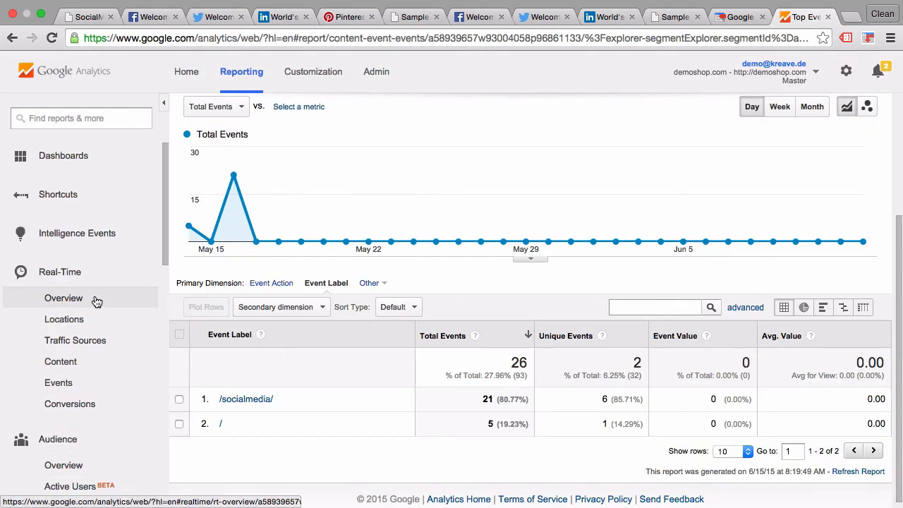
left_click(59, 382)
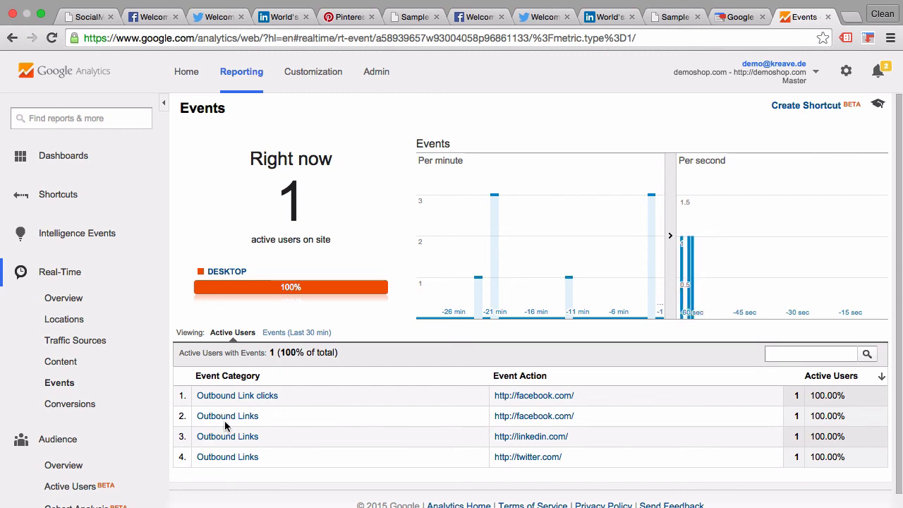
left_click(227, 416)
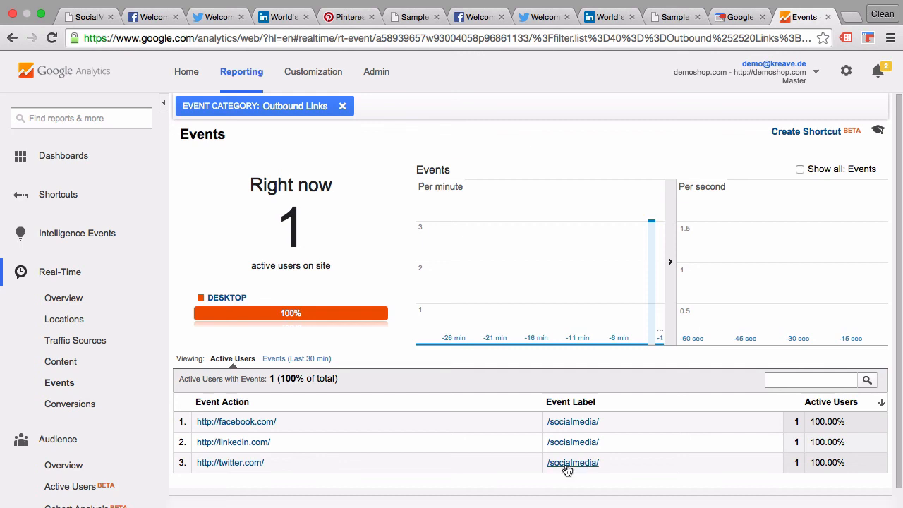
mouse_move(385, 346)
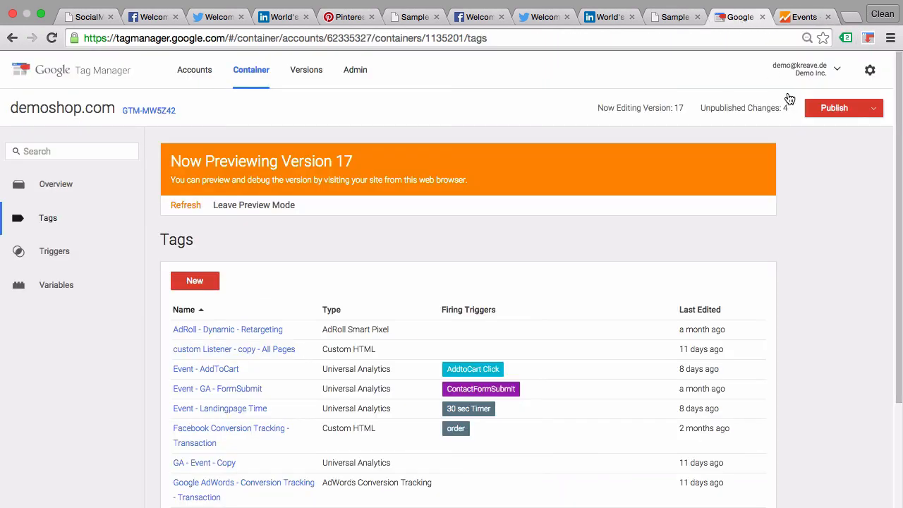
Publish the demoshop.com container live as version 17
left_click(834, 107)
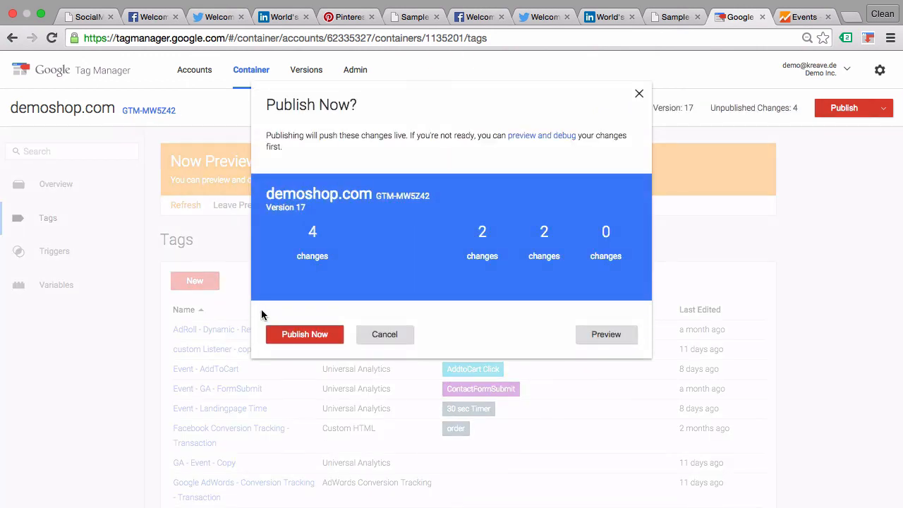
left_click(304, 334)
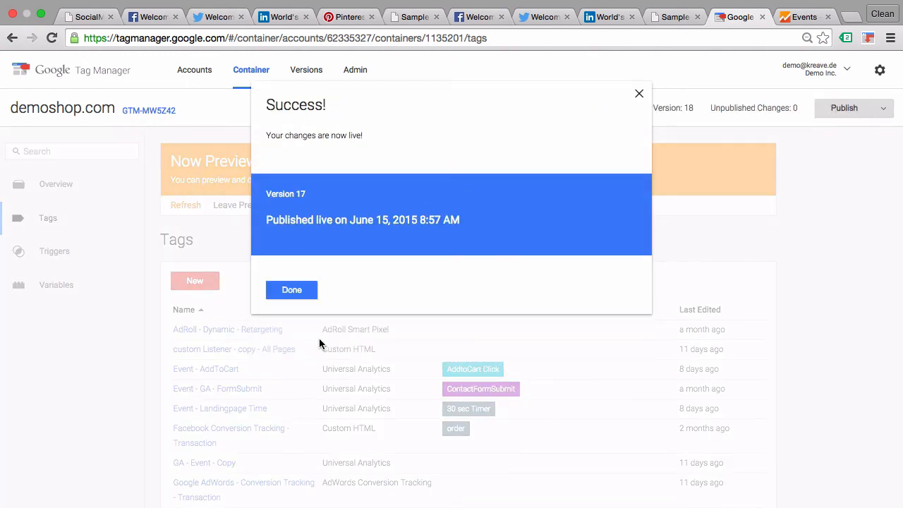